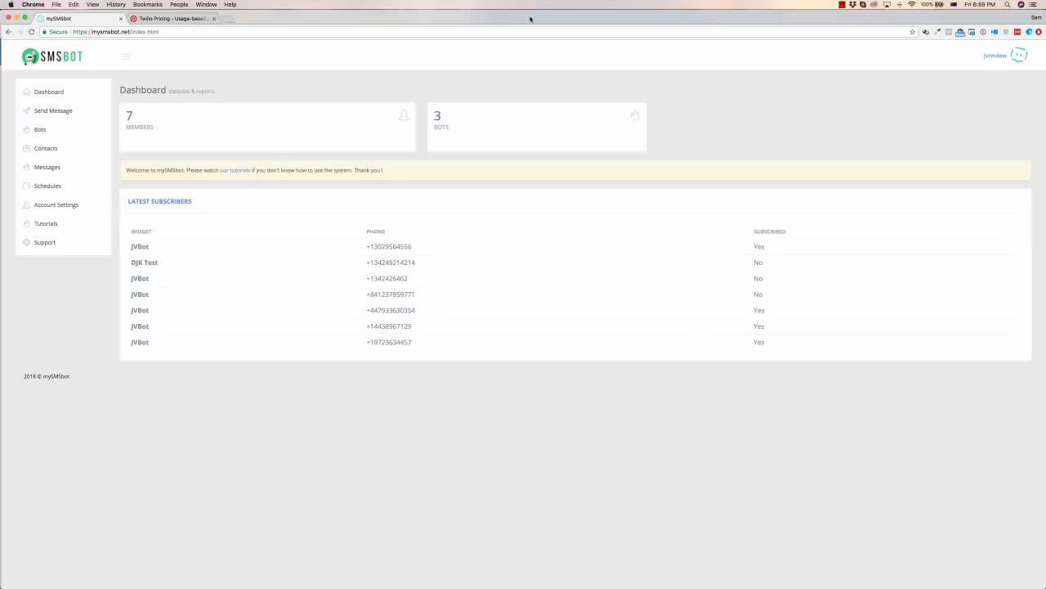
Step: Look up the per-message SMS price on another page
left_click(46, 148)
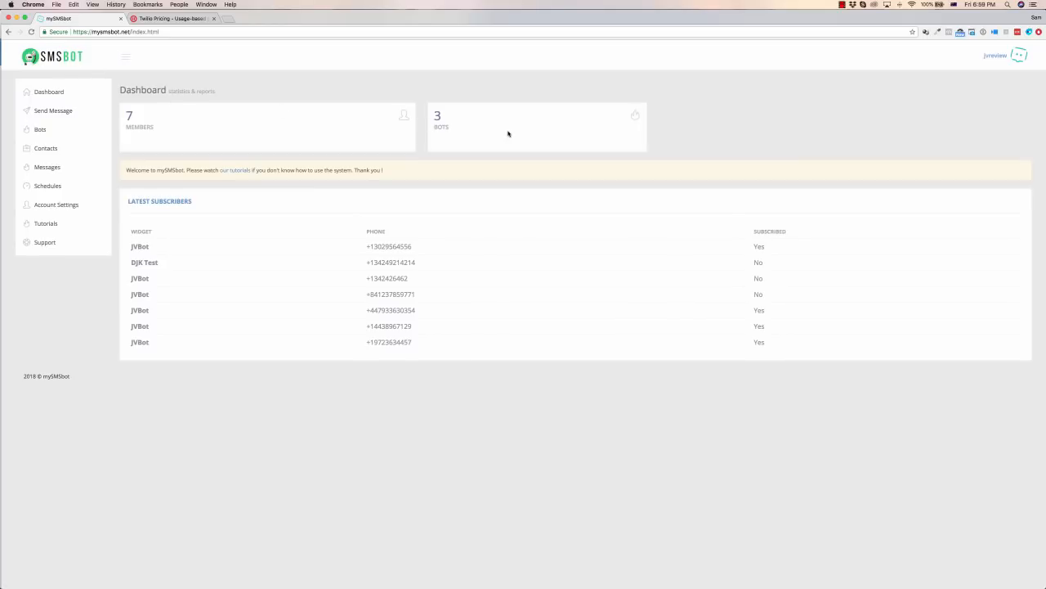
mouse_move(780, 156)
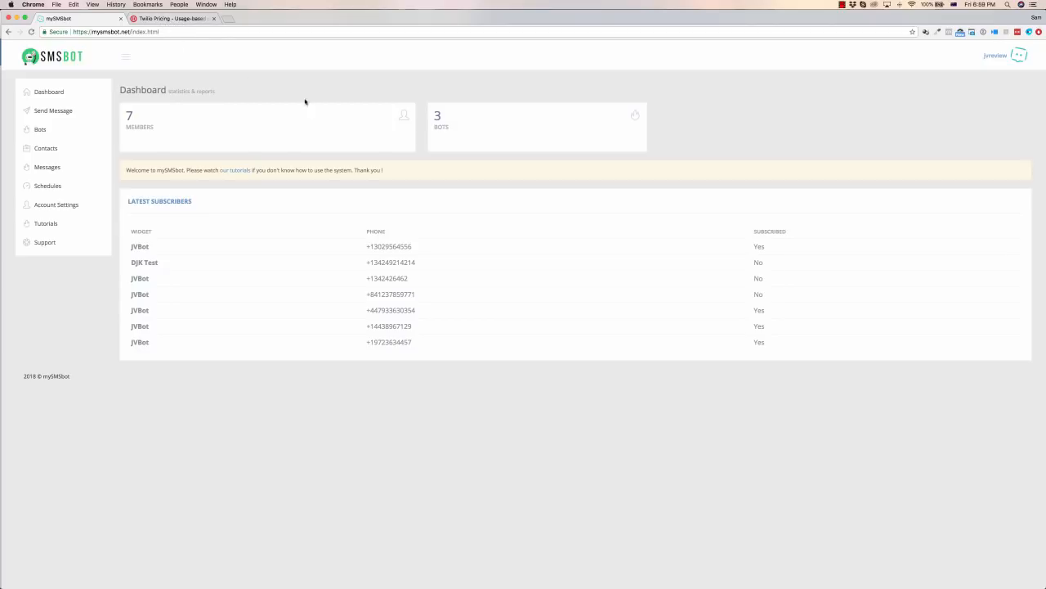
left_click(169, 18)
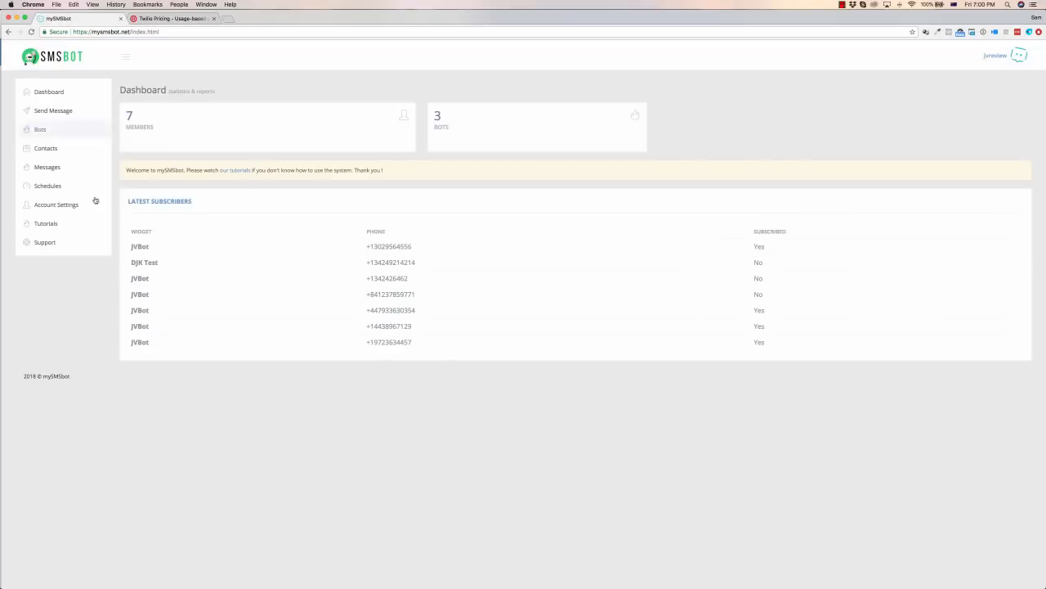
left_click(168, 18)
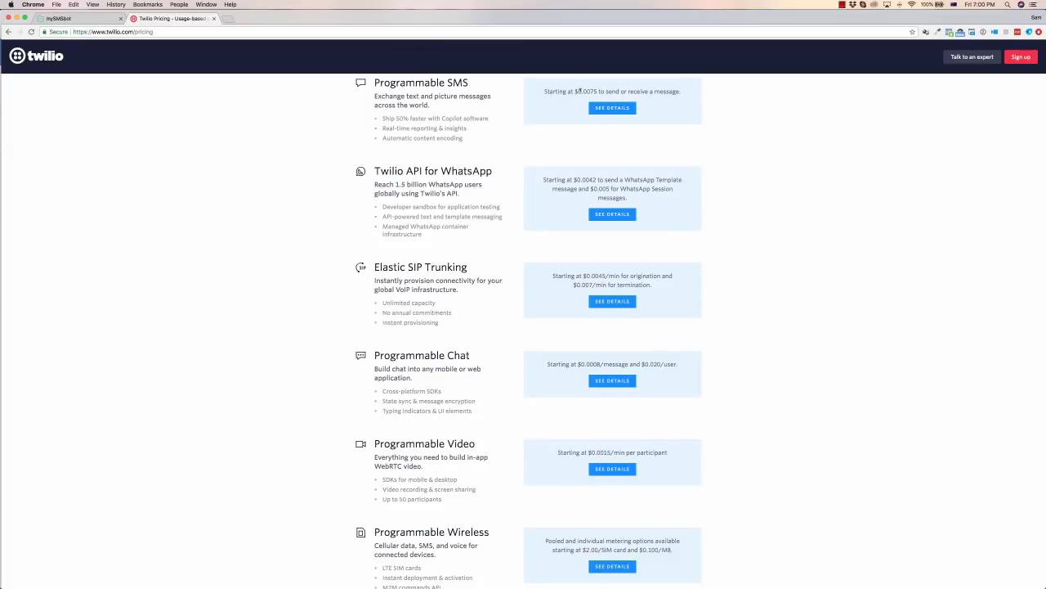
double_click(591, 91)
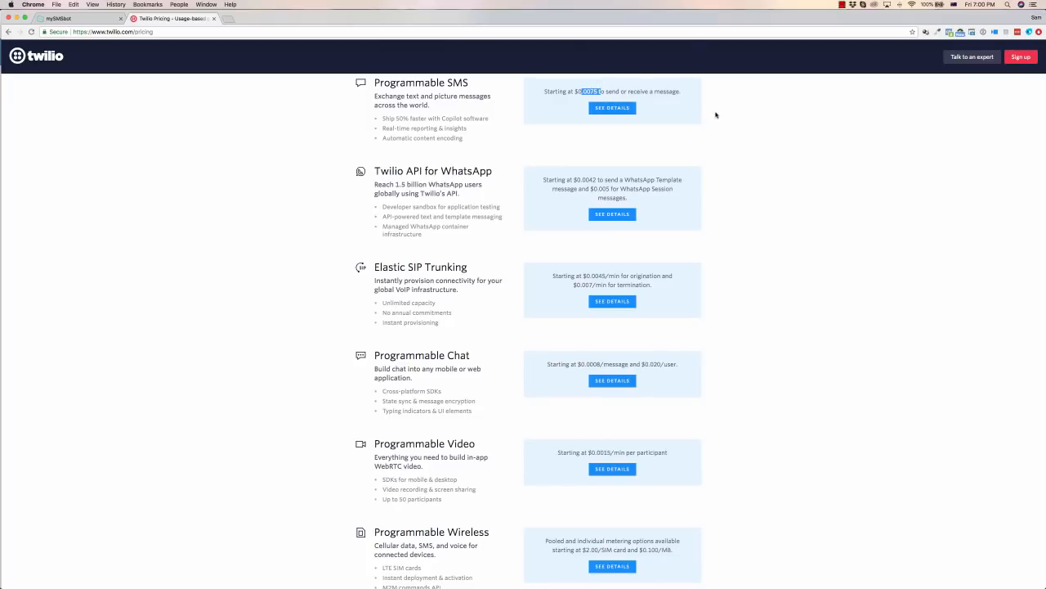
scroll("down", 3)
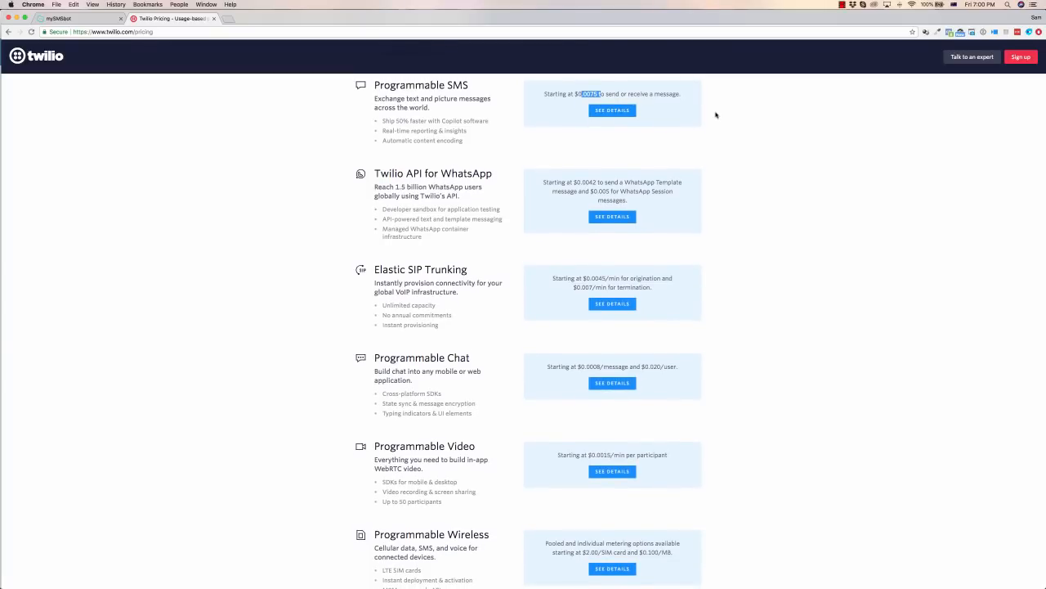
mouse_move(713, 120)
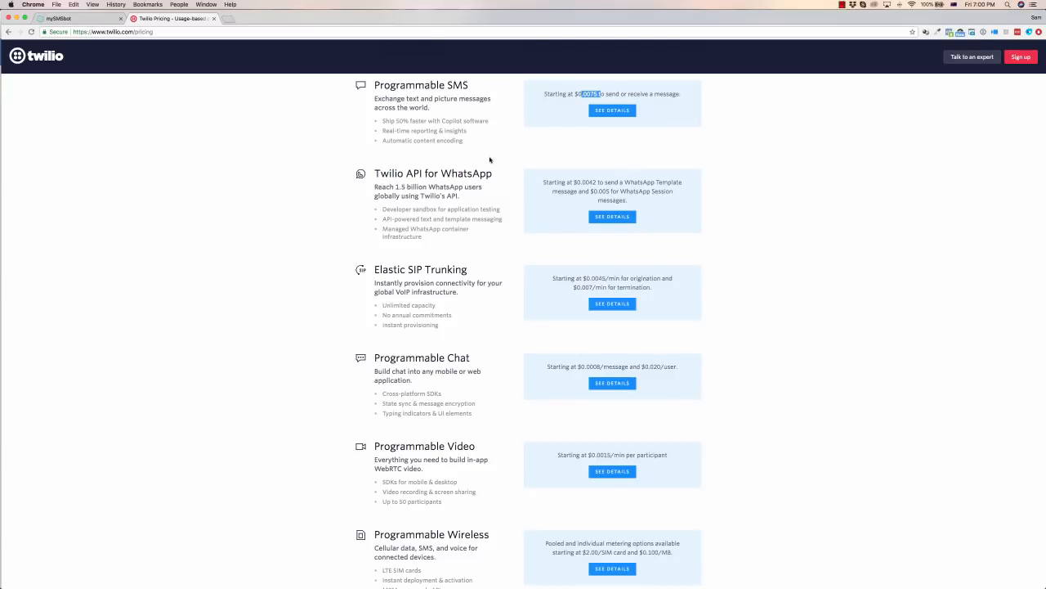
Step: Return to mySMSbot, view the seven-contact table, then list the bots
left_click(57, 18)
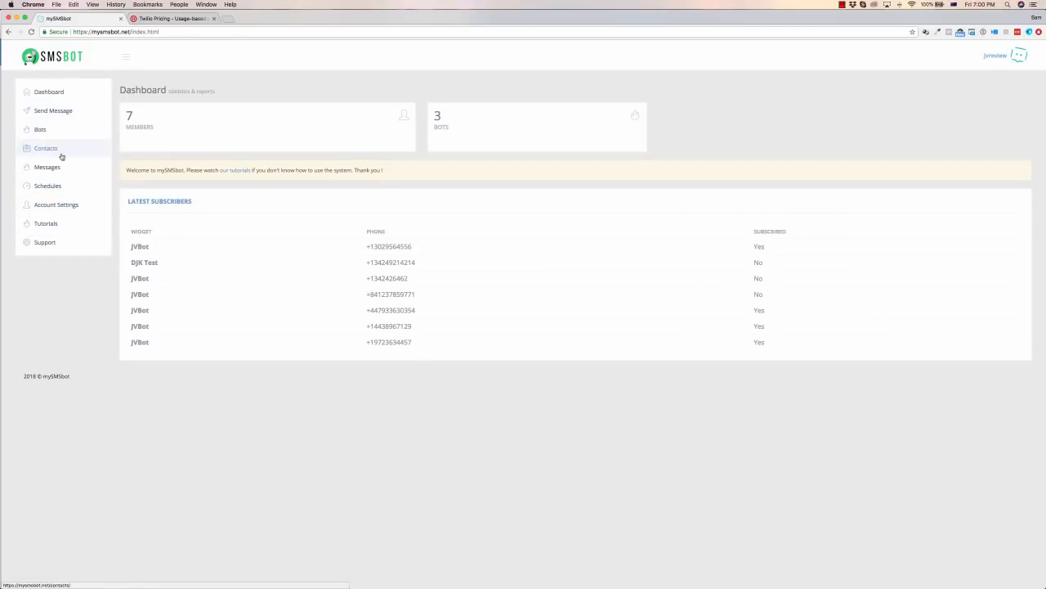
left_click(46, 148)
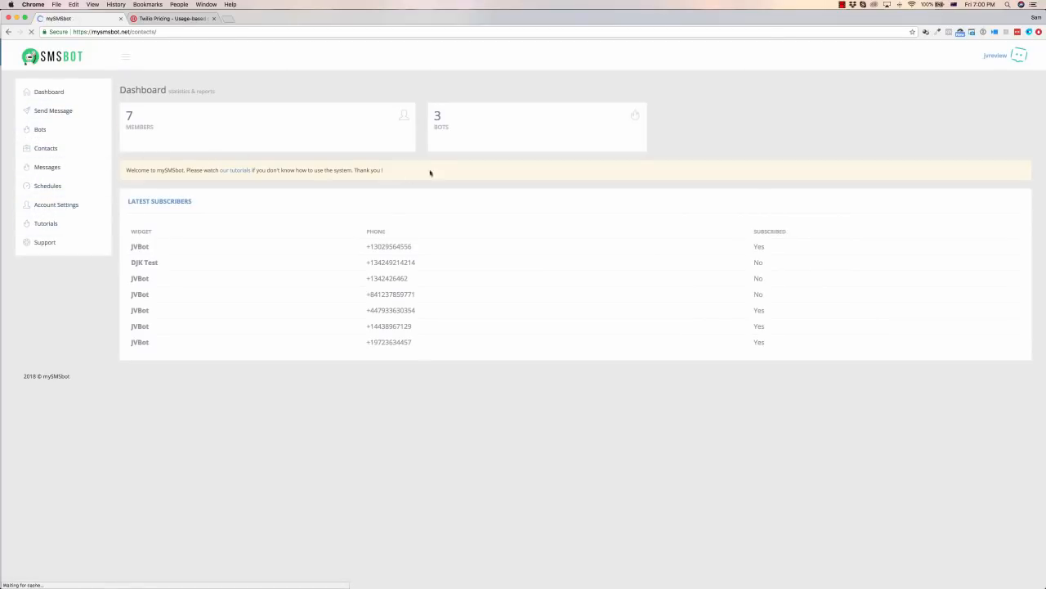
left_click(45, 148)
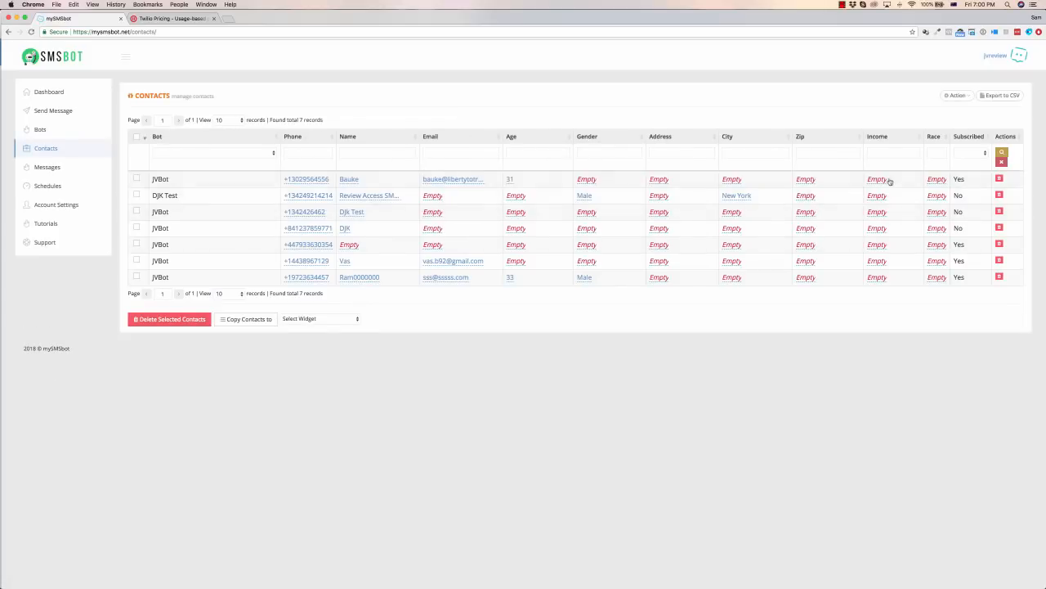
mouse_move(869, 175)
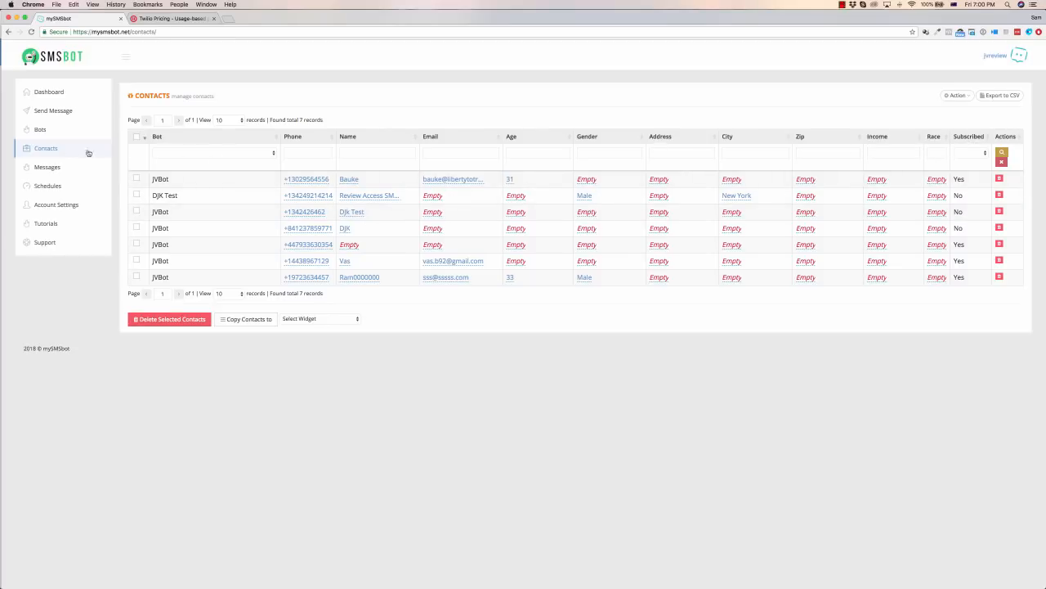
left_click(41, 129)
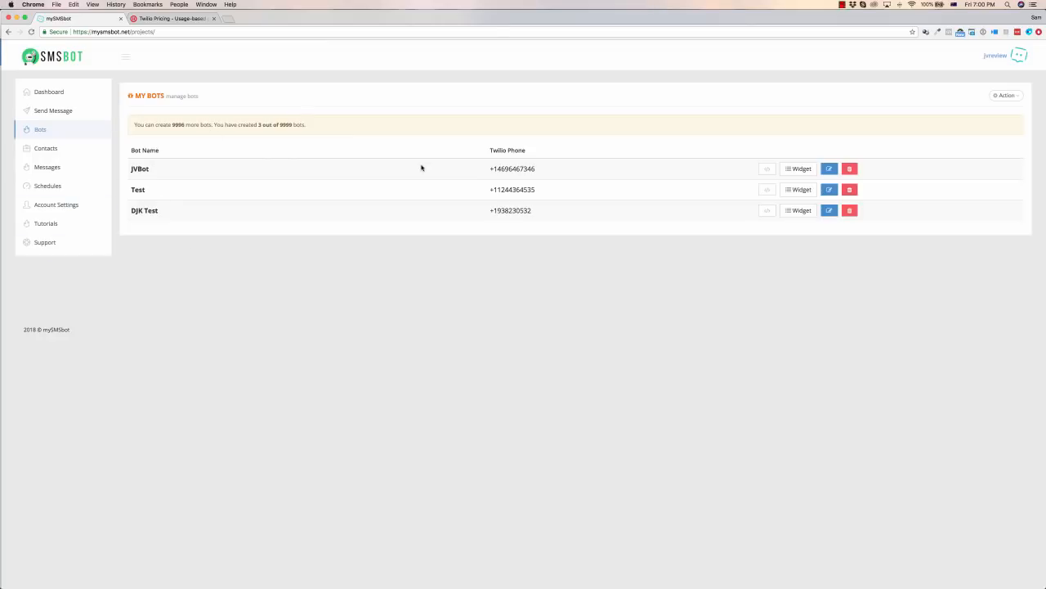
mouse_move(560, 292)
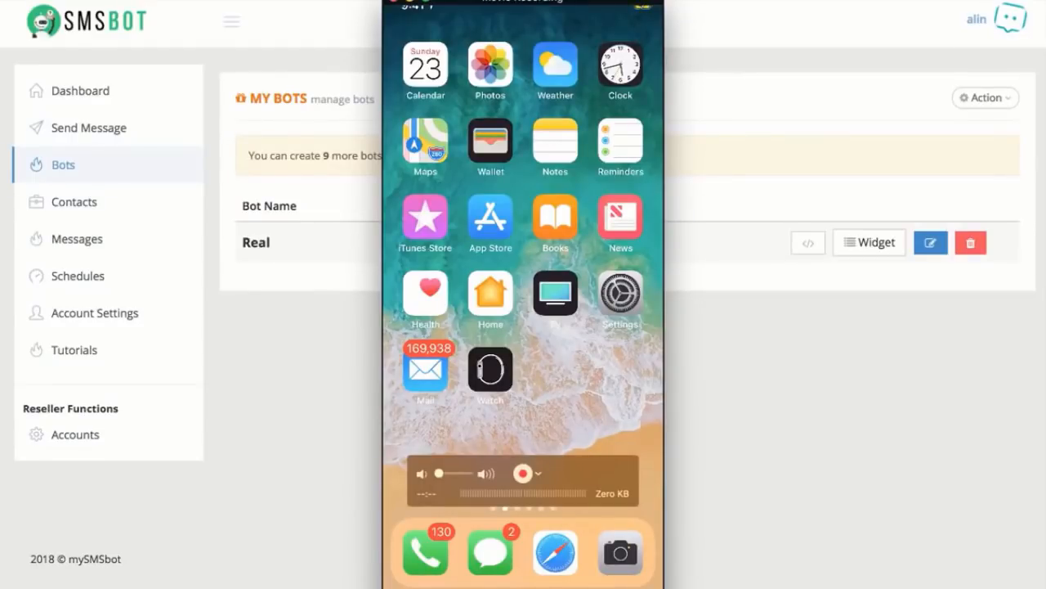
Step: Text the bot's number, then reply with a name and a corrected email address
left_click(489, 551)
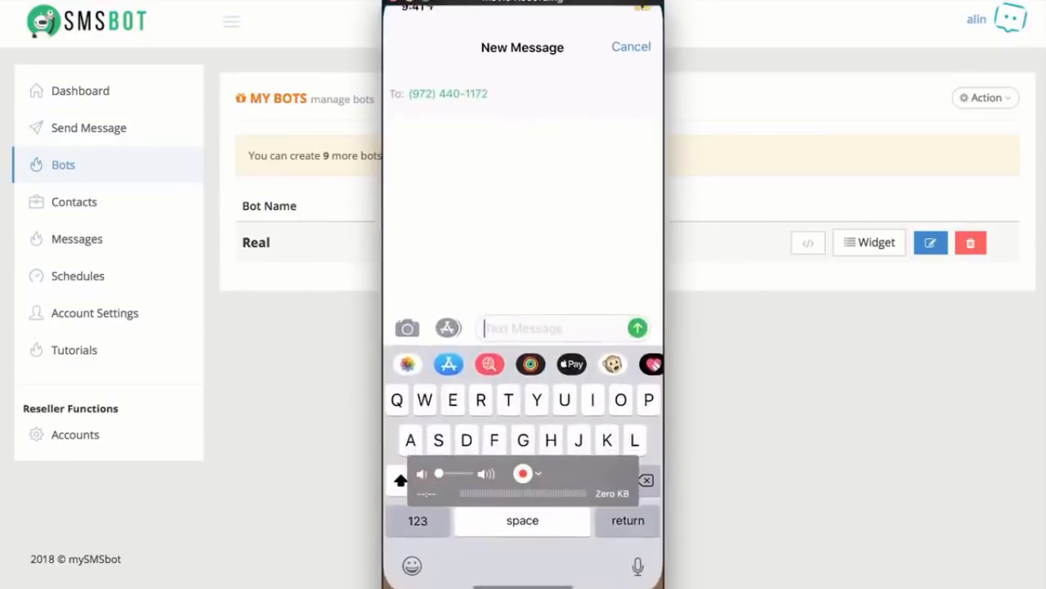
left_click(401, 481)
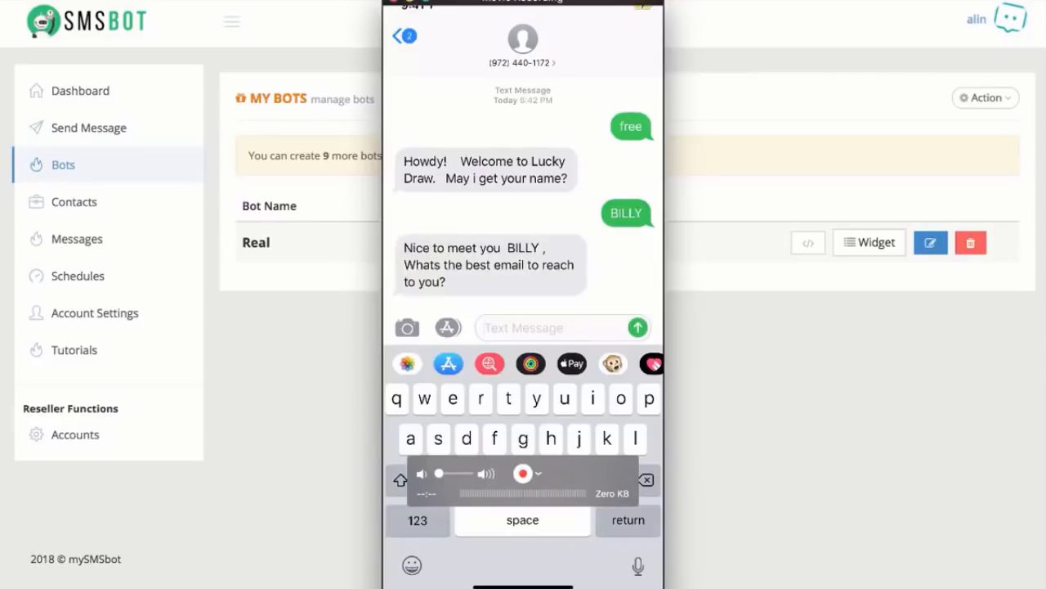
left_click(400, 480)
type("satisj&")
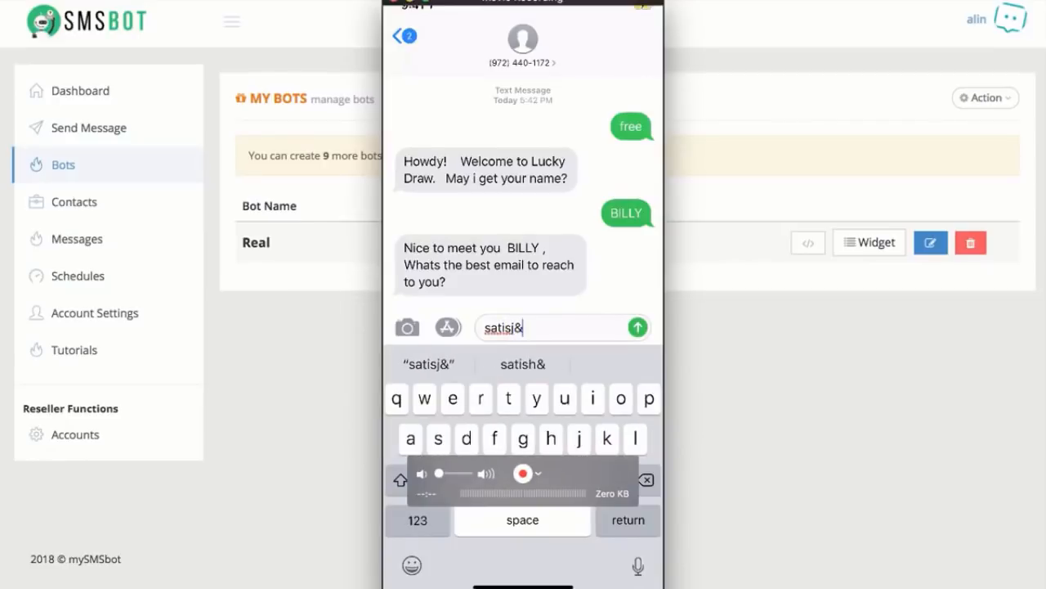
key("backspace")
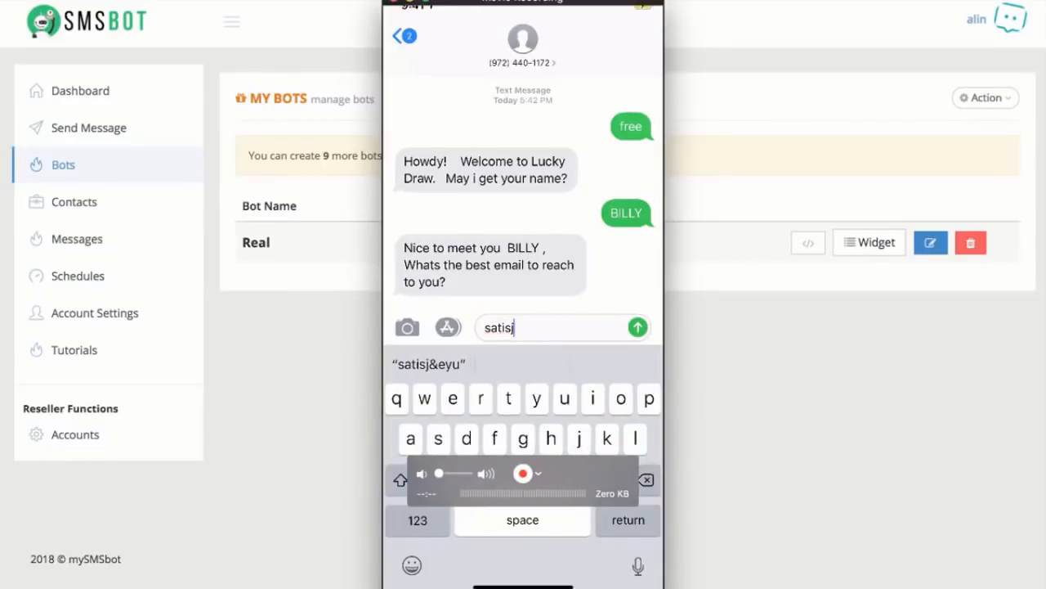
type("@5$)")
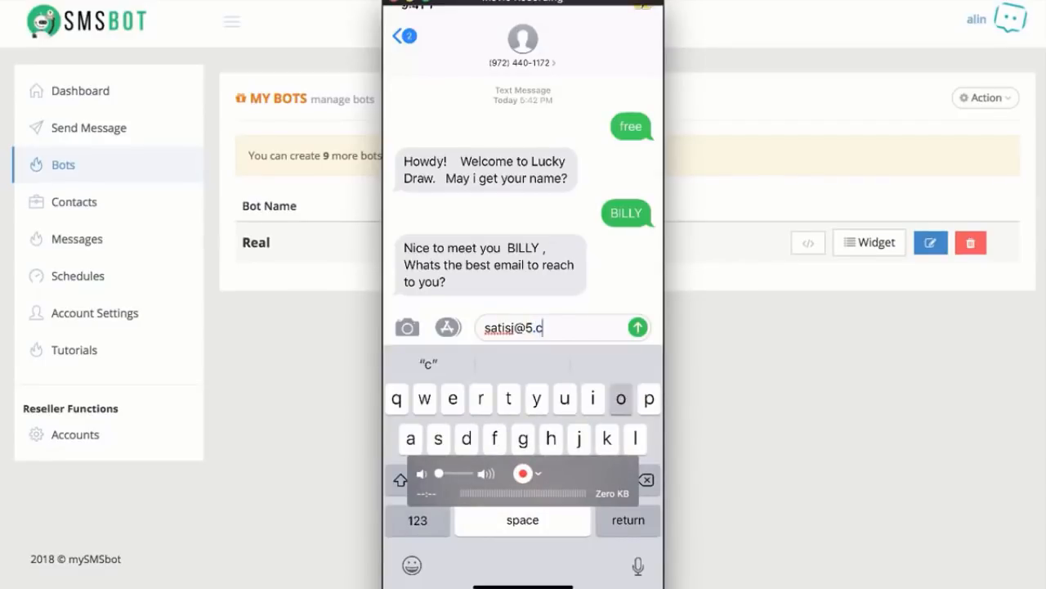
left_click(637, 327)
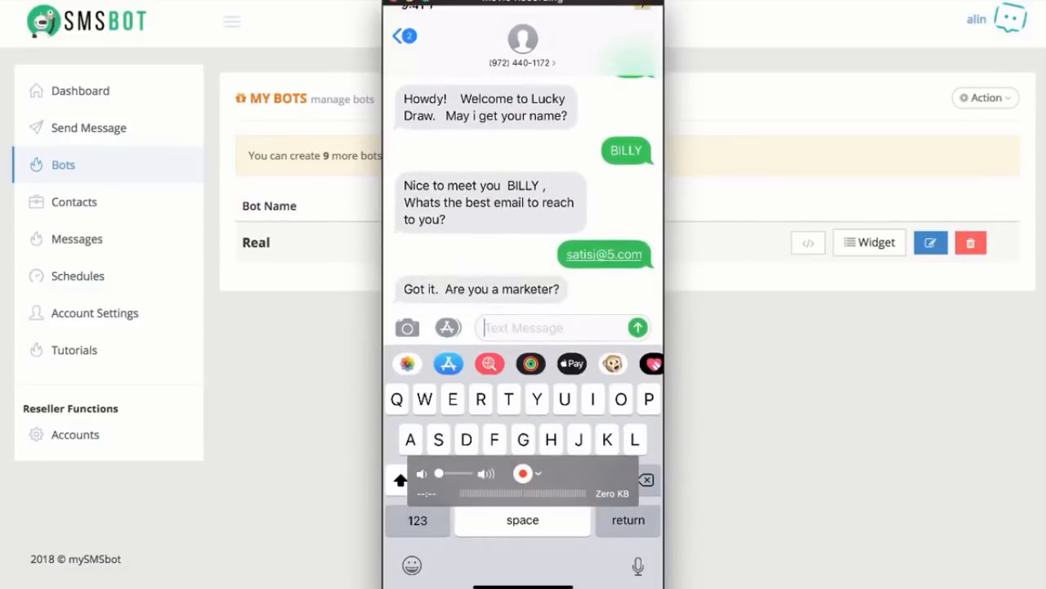
Step: Answer 'yes' and Dallas, then start the zip code with 750
type("yes")
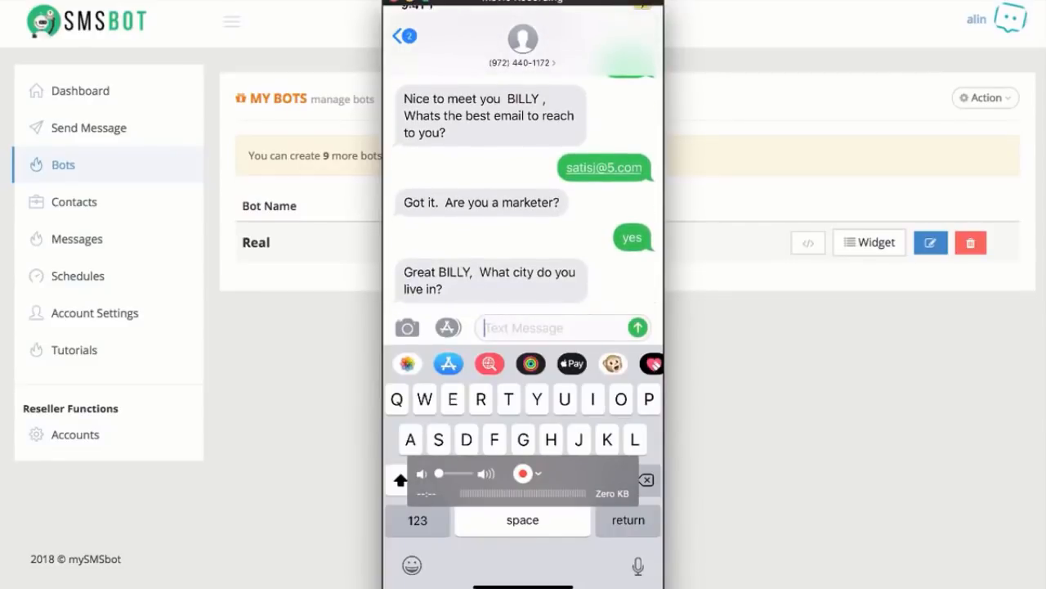
type("Da")
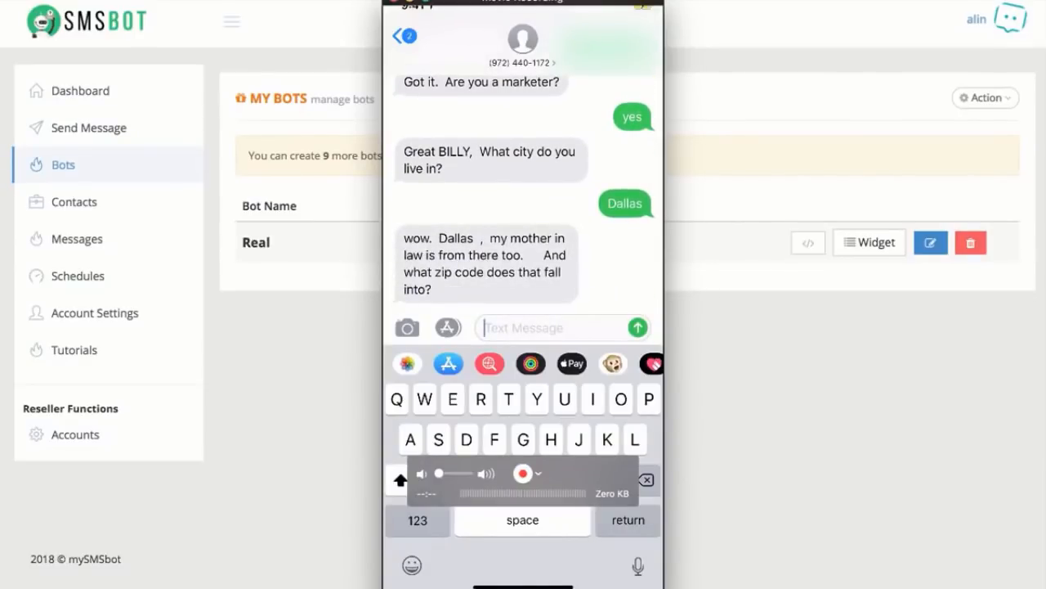
left_click(417, 521)
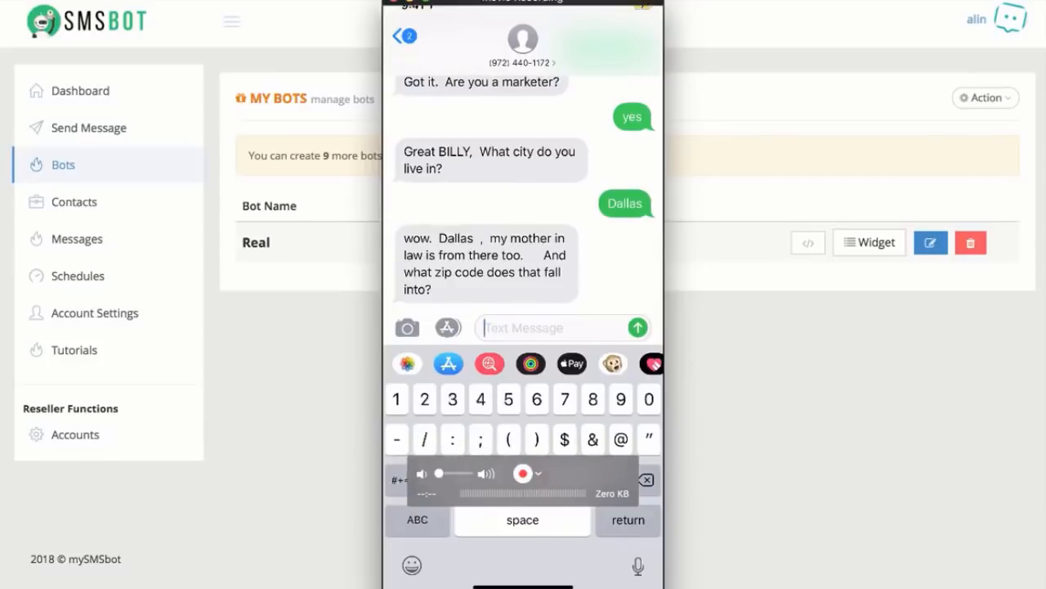
type("750")
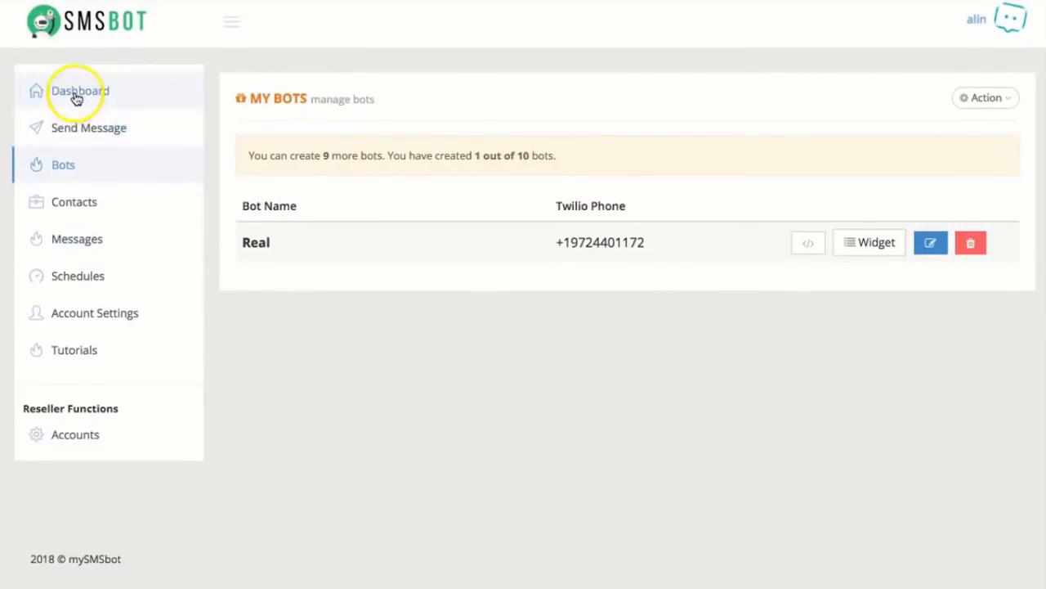
Step: Review the dashboard's 21 members, 1 bot and Real-widget subscribers, then return to bots
left_click(79, 90)
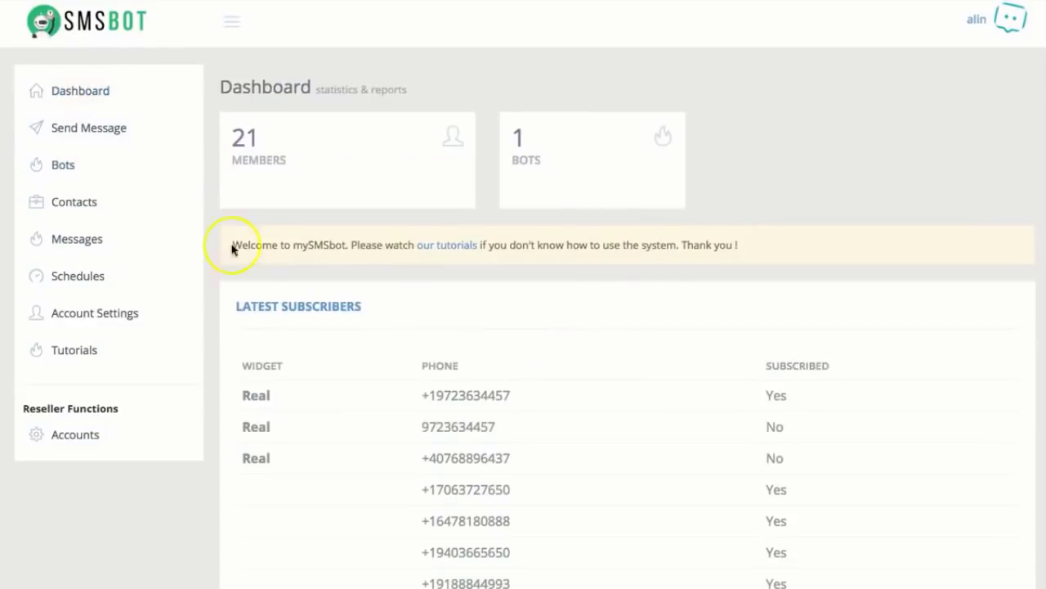
mouse_move(546, 420)
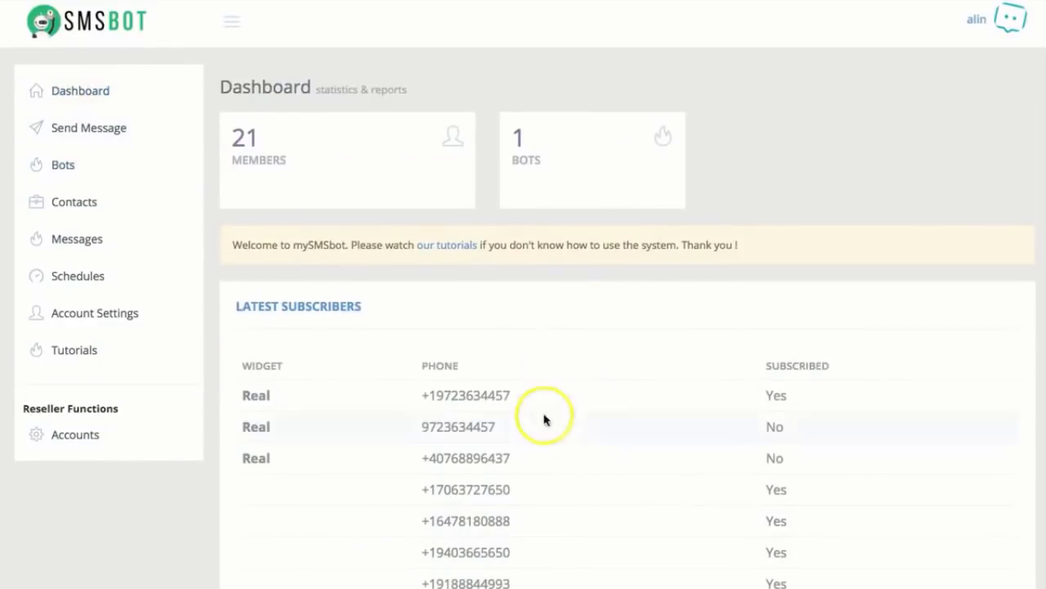
mouse_move(744, 203)
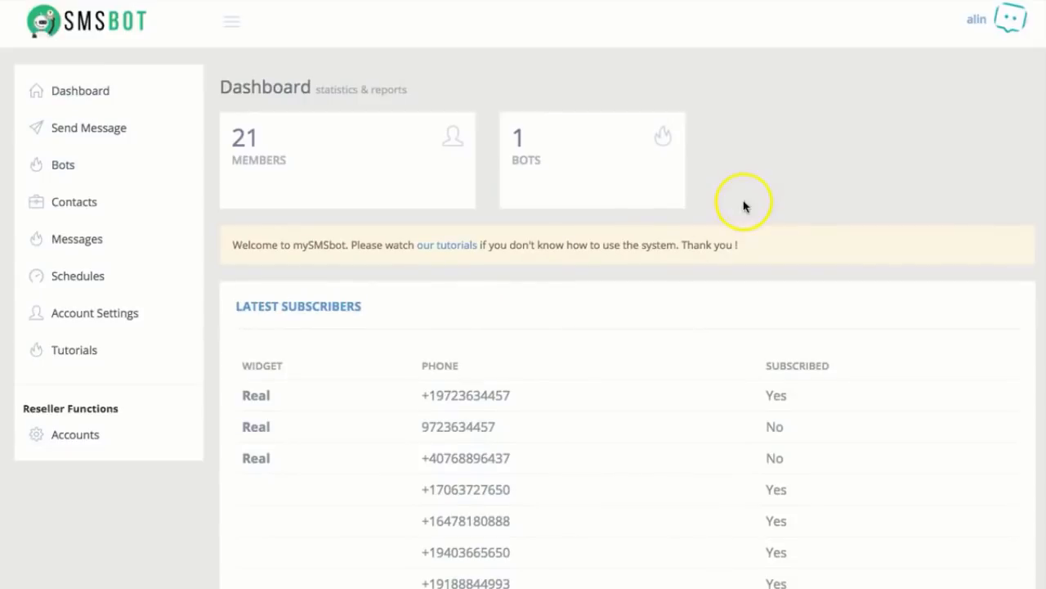
left_click(63, 165)
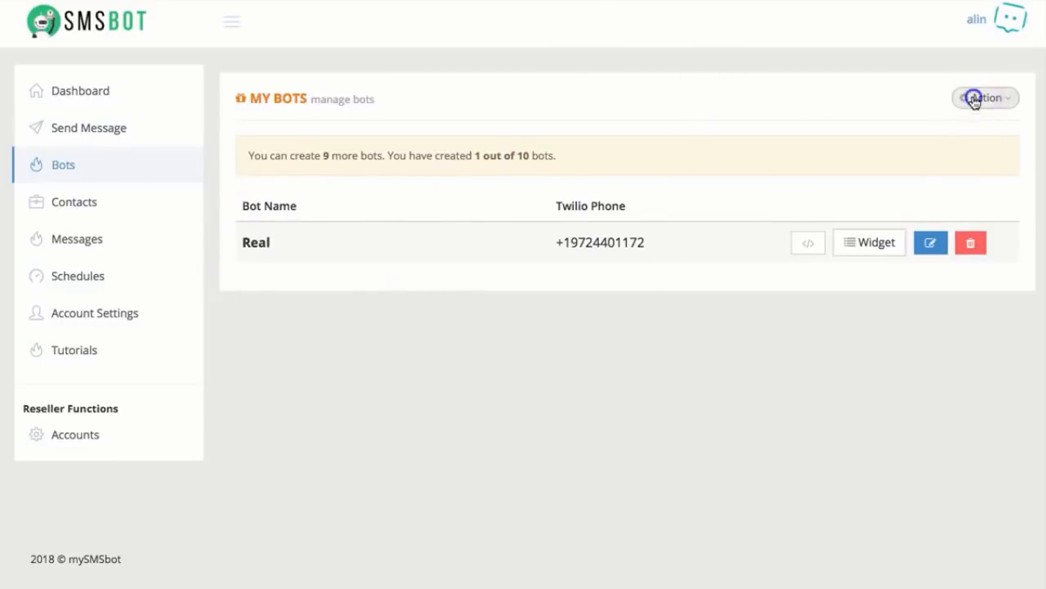
Step: Open the bots page's Action menu to reveal Create Bot
left_click(984, 97)
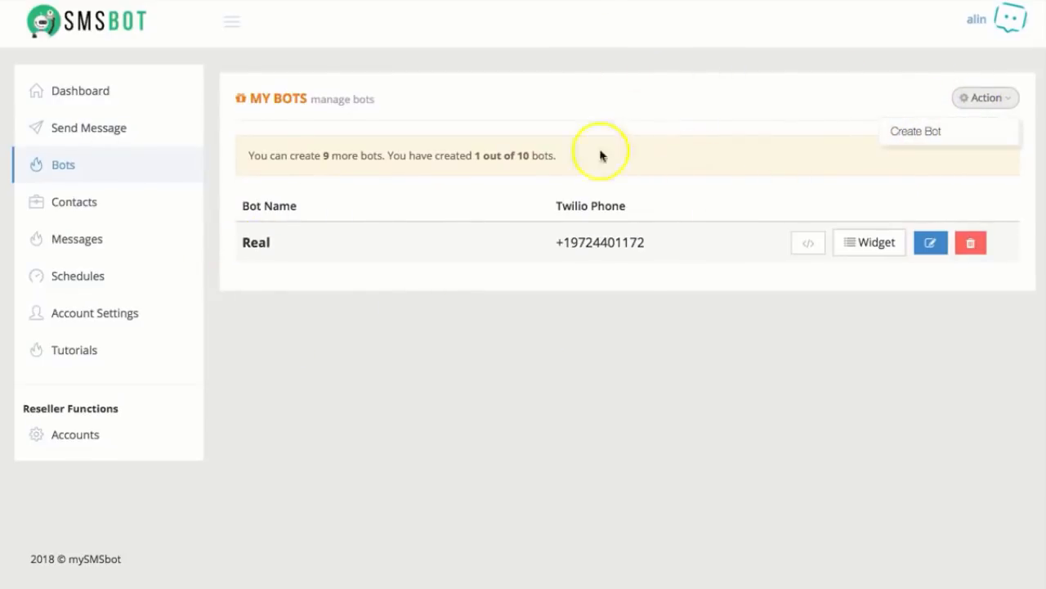
mouse_move(633, 181)
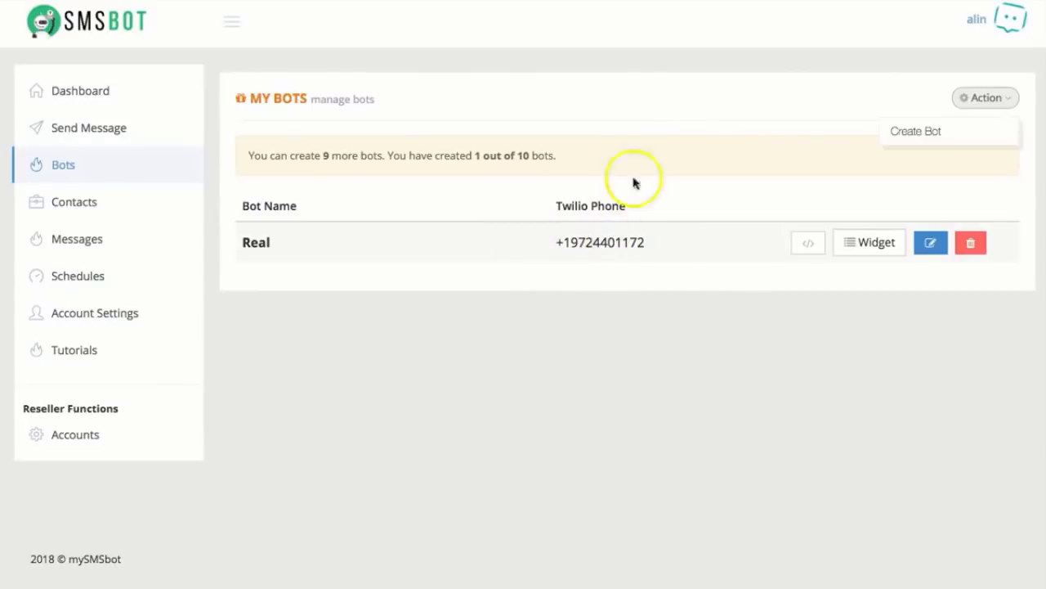
mouse_move(644, 270)
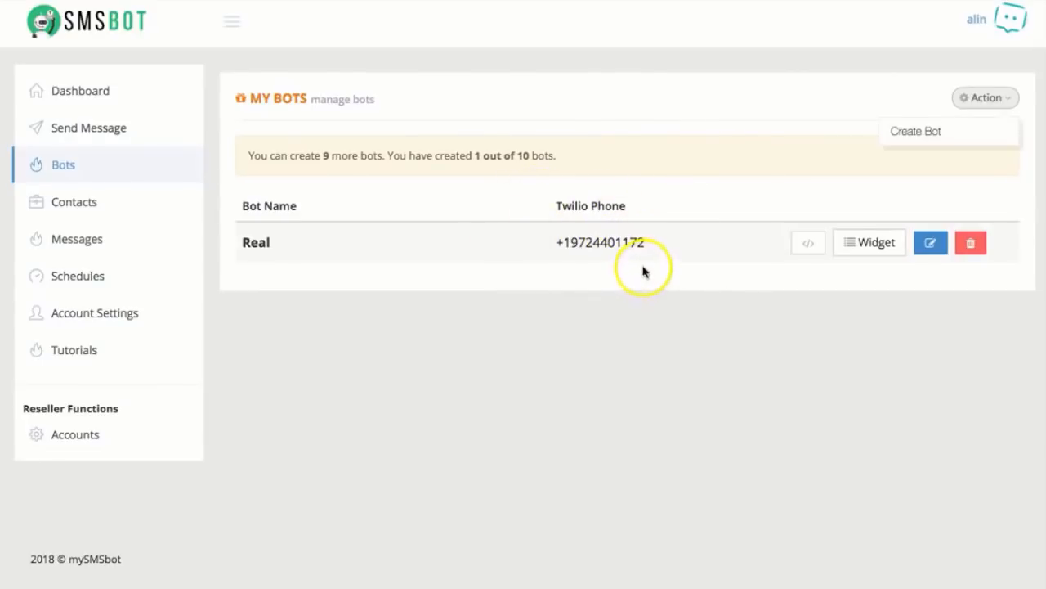
mouse_move(552, 249)
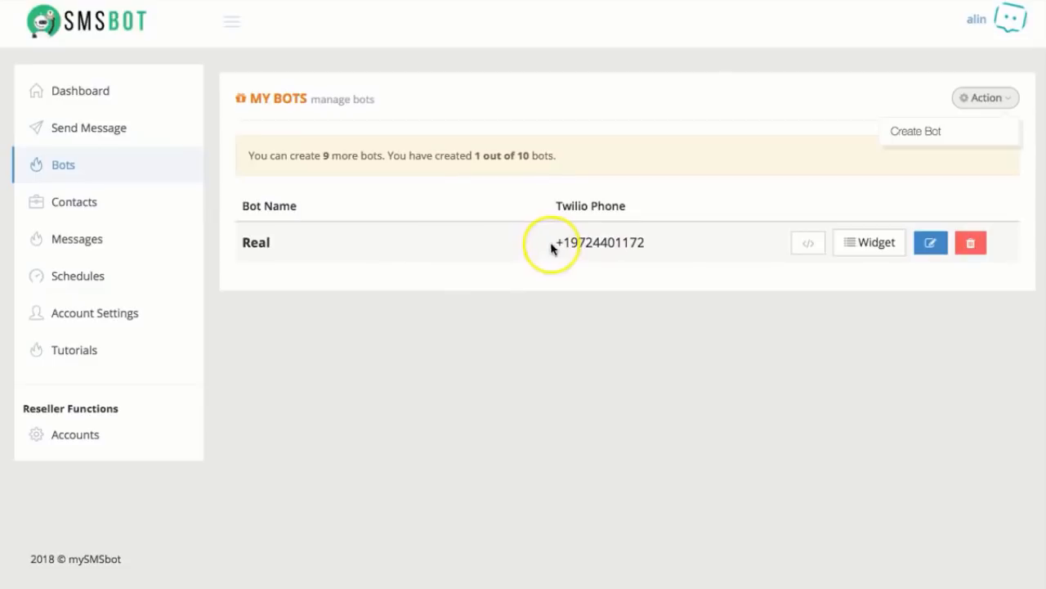
Step: Open the Real bot's settings, review its home77 and free responses, and open 'free'
left_click(930, 242)
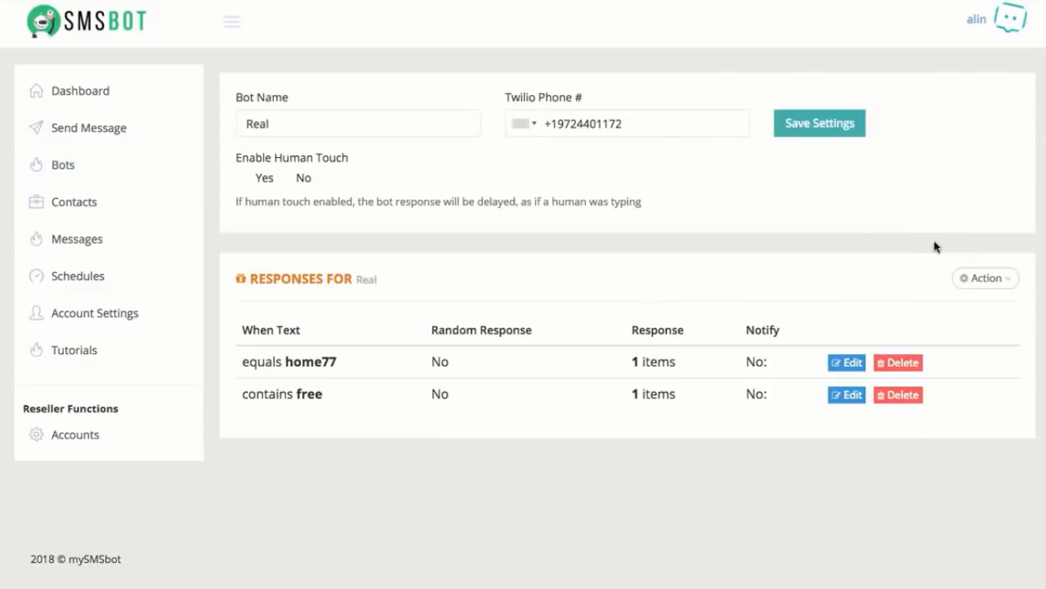
left_click(287, 179)
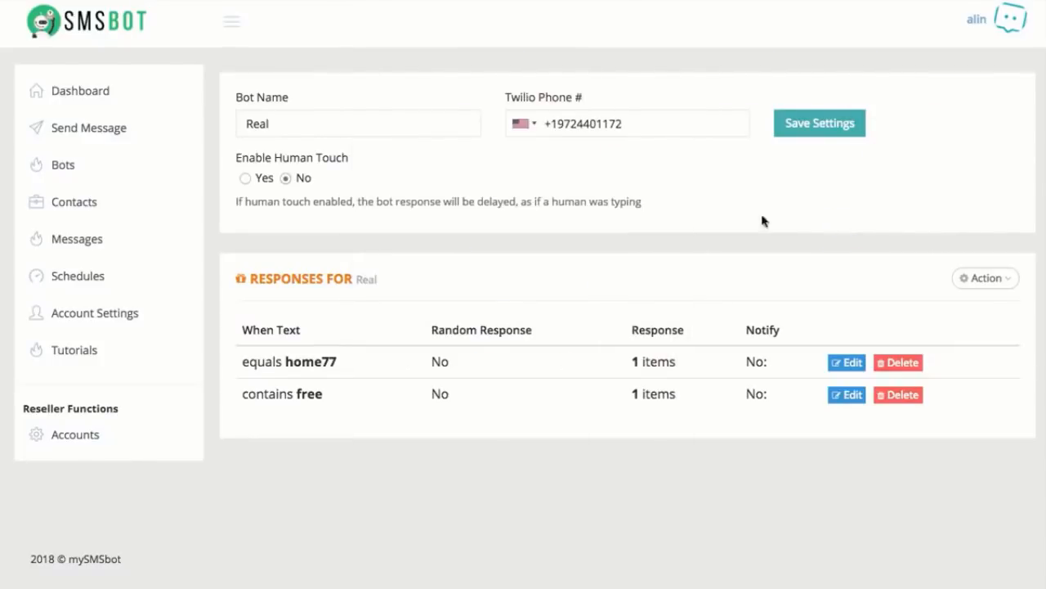
left_click(985, 278)
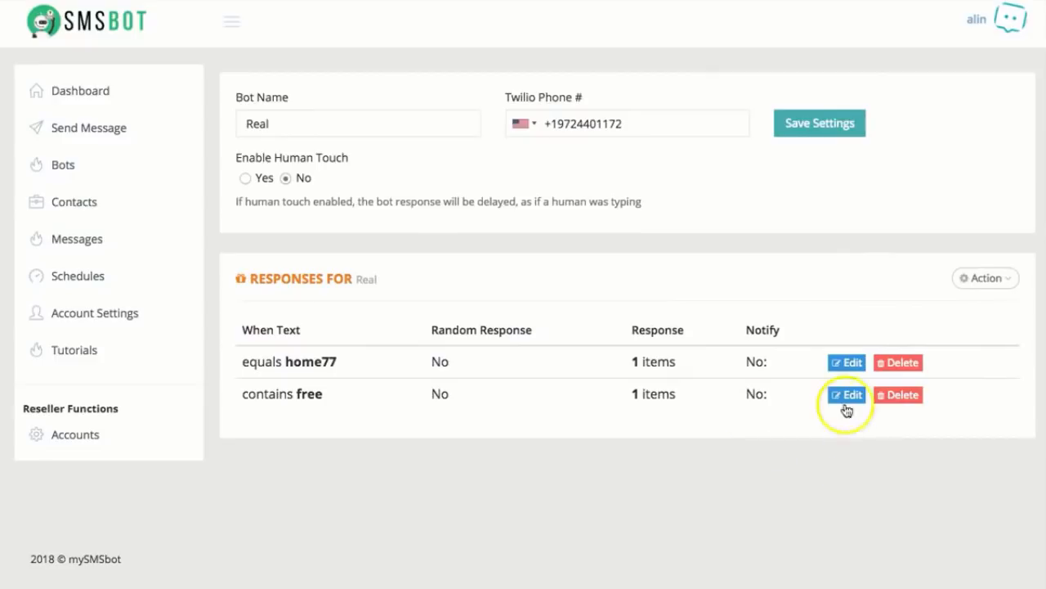
left_click(846, 394)
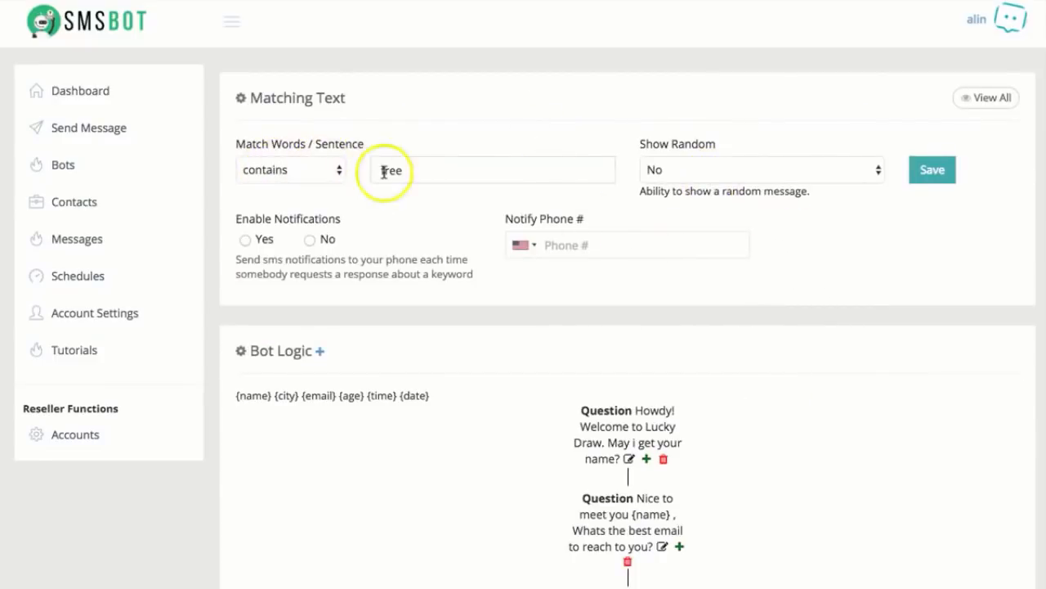
Step: Scroll to Bot Logic, edit the Lucky Draw question and check its reply field
scroll("down", 3)
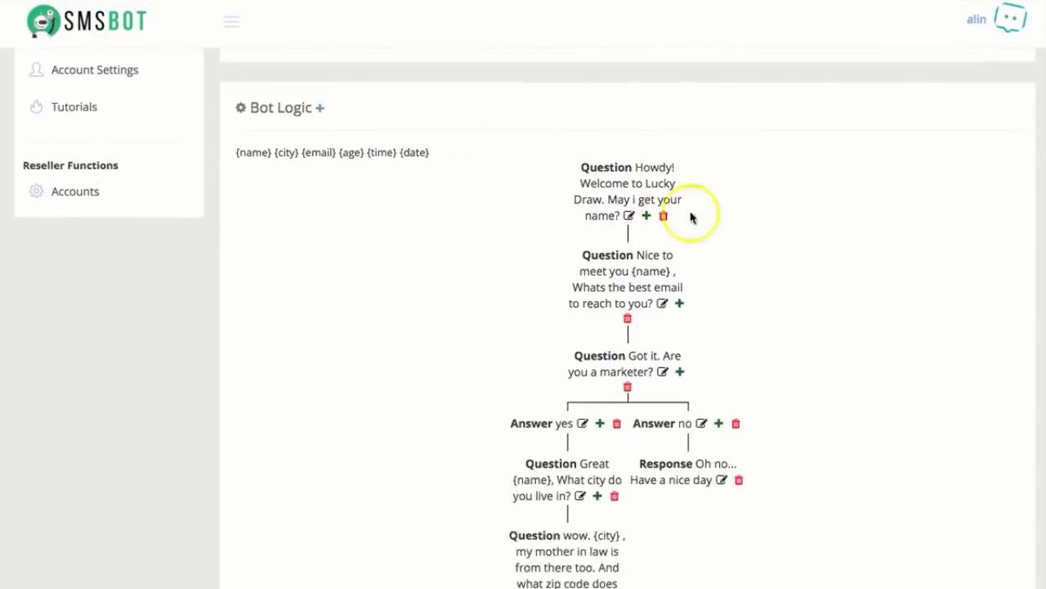
scroll("down", 3)
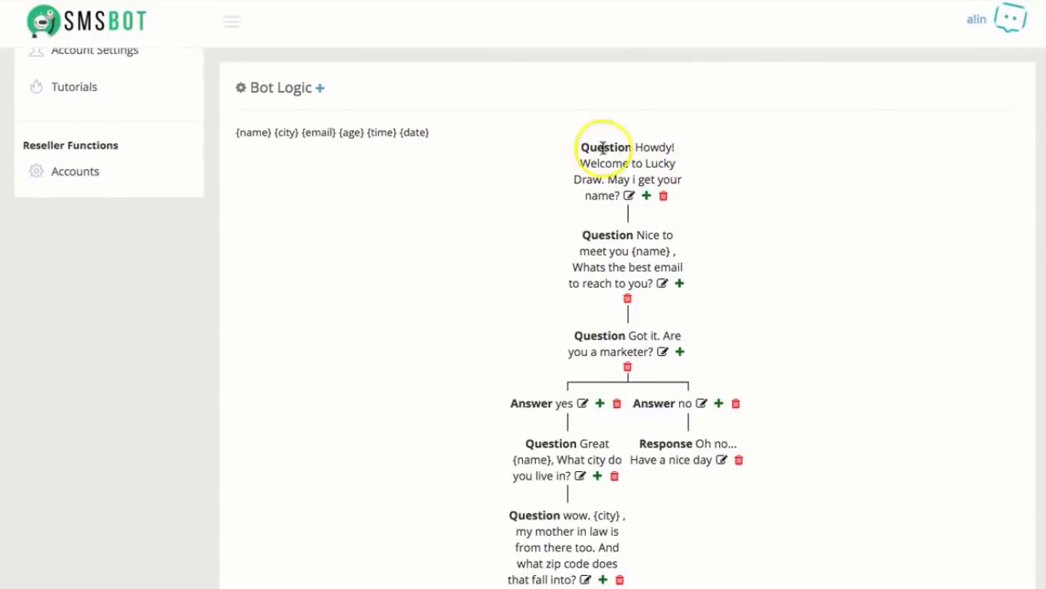
left_click(632, 196)
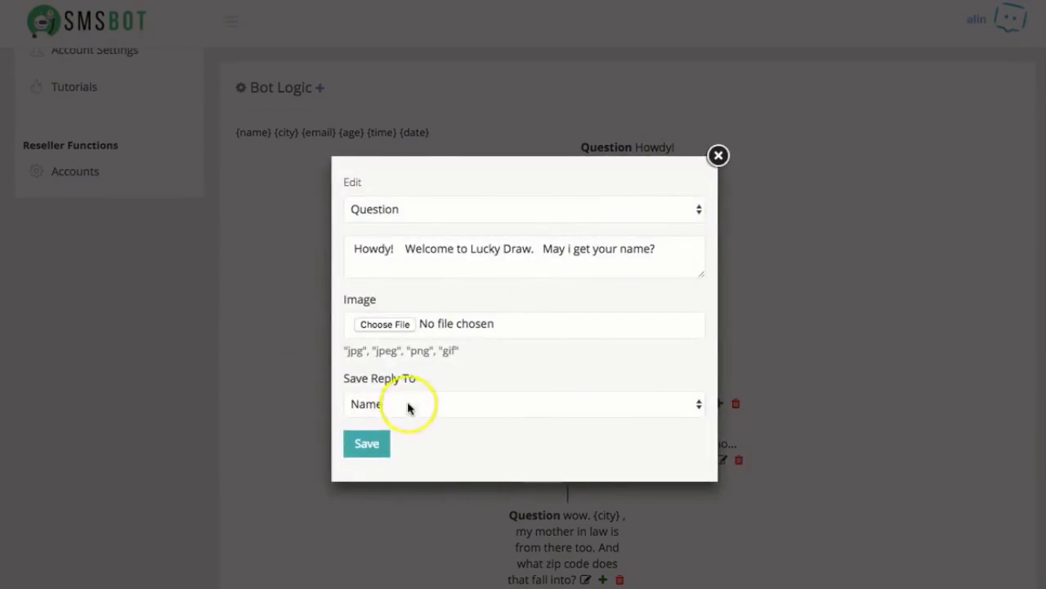
left_click(524, 403)
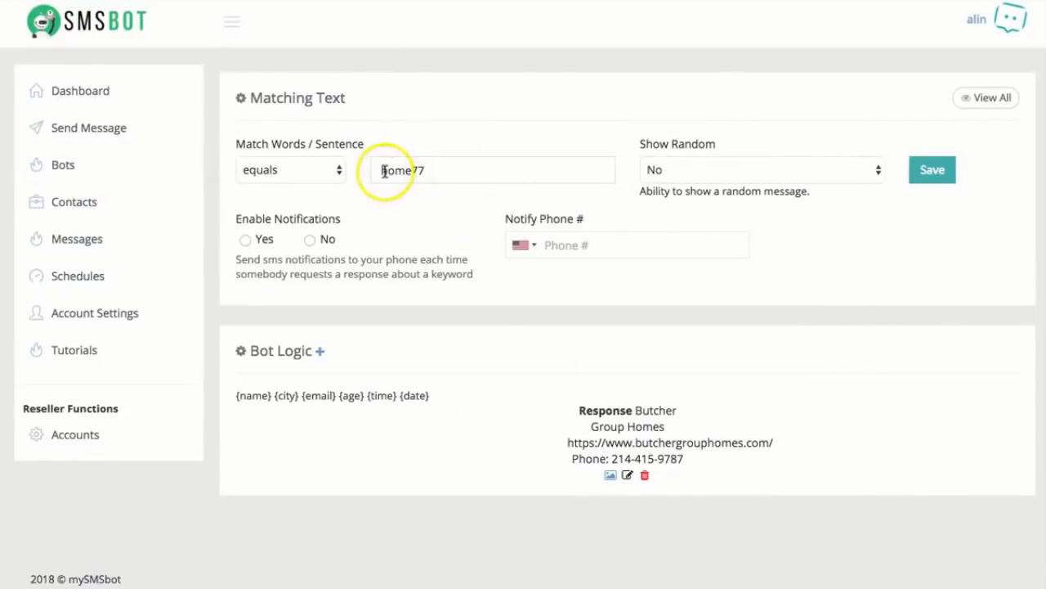
mouse_move(705, 431)
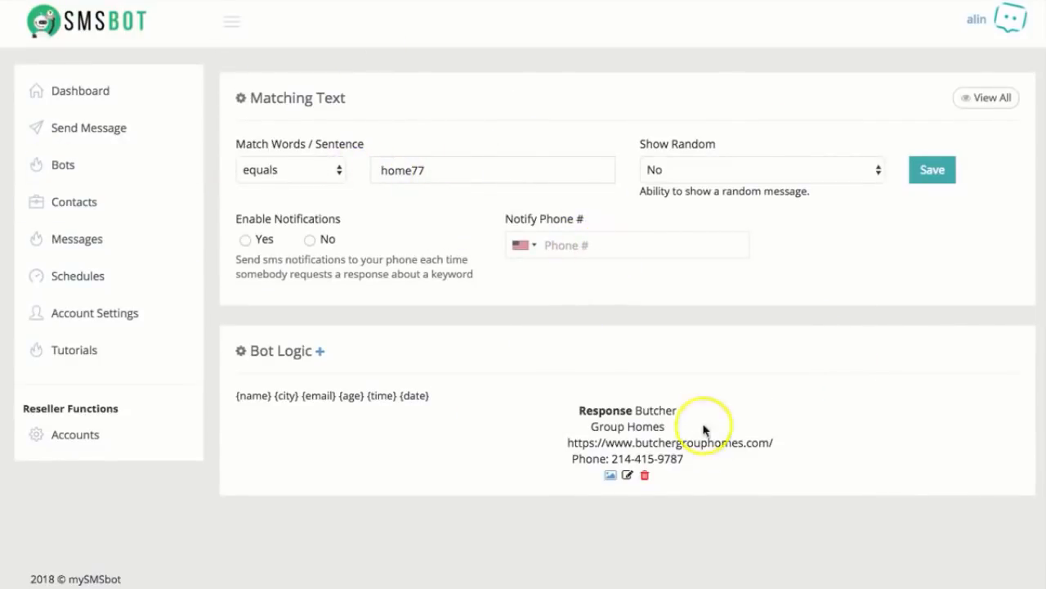
mouse_move(476, 417)
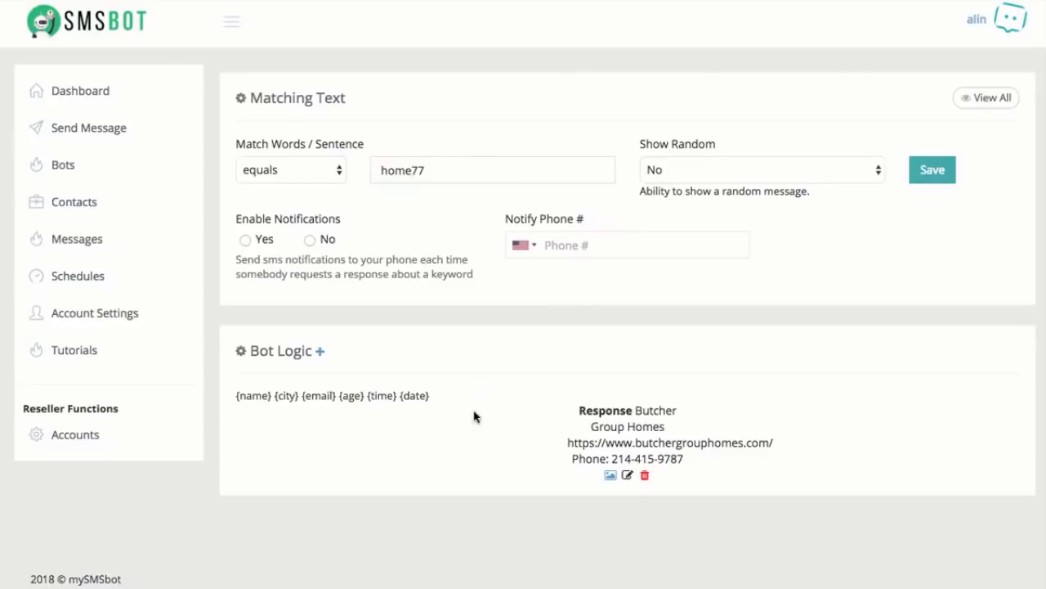
left_click(246, 240)
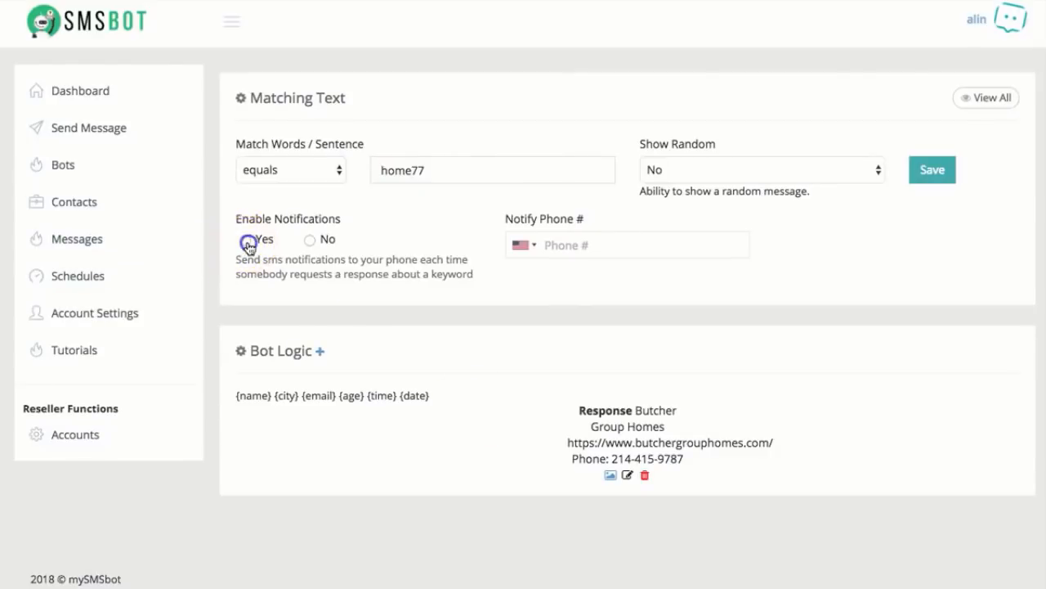
left_click(247, 239)
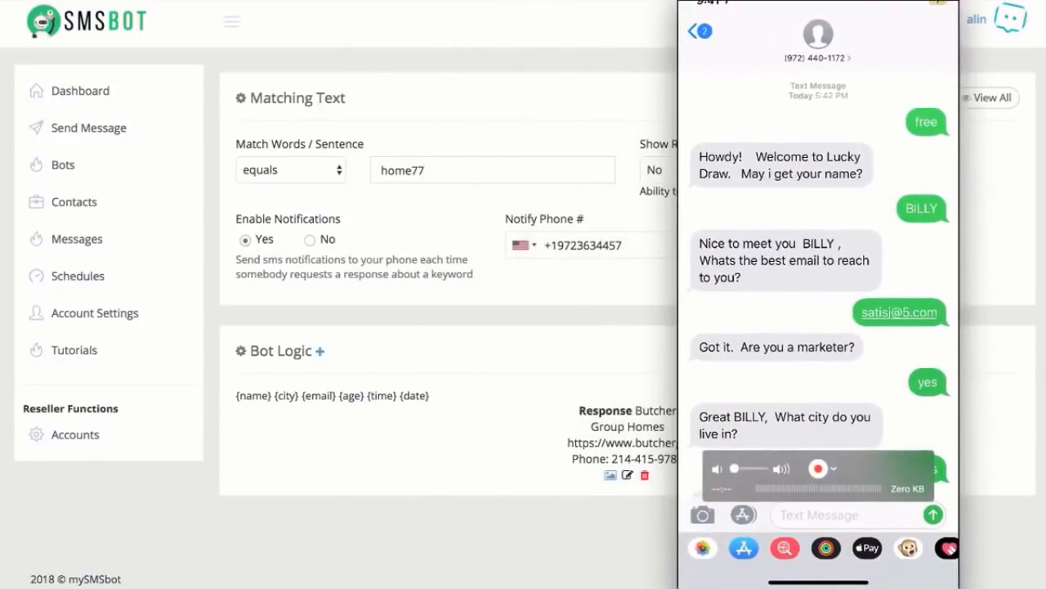
Step: Text 'home77' to the bot and view the Butcher Group Homes reply with photo
type("home")
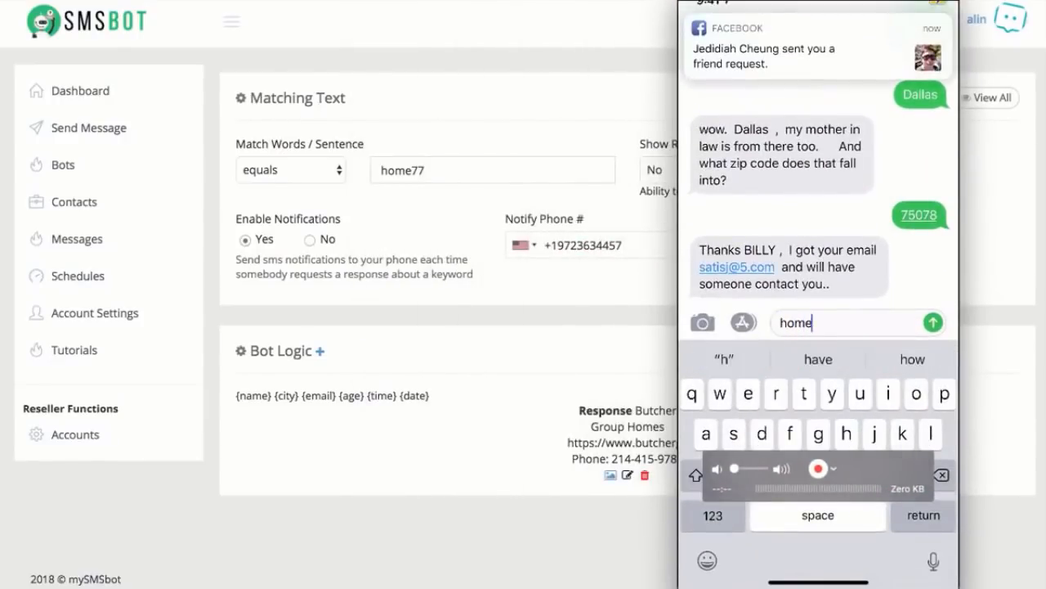
type("77")
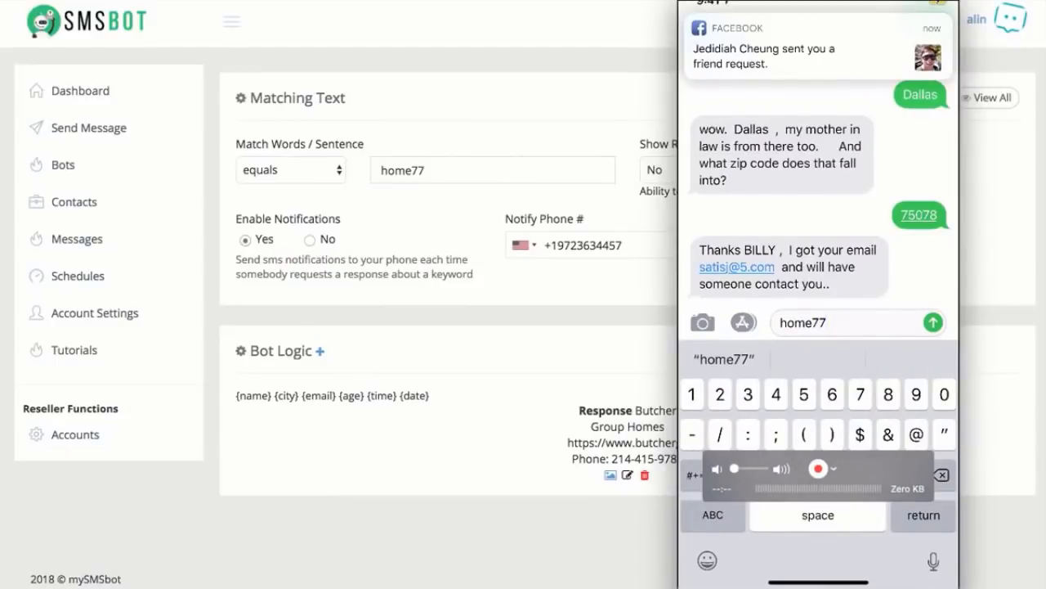
left_click(933, 321)
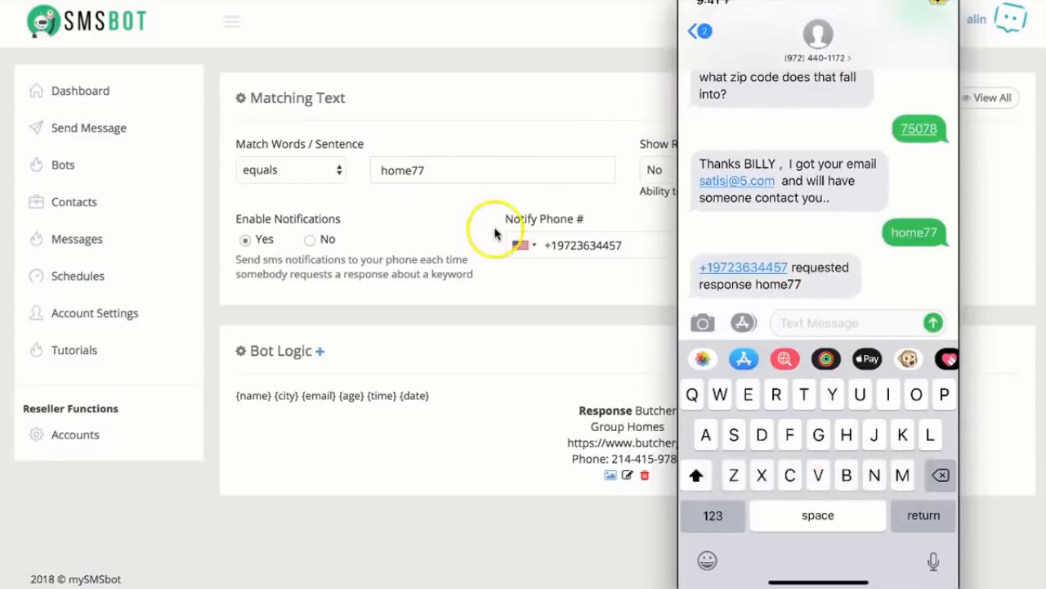
mouse_move(445, 203)
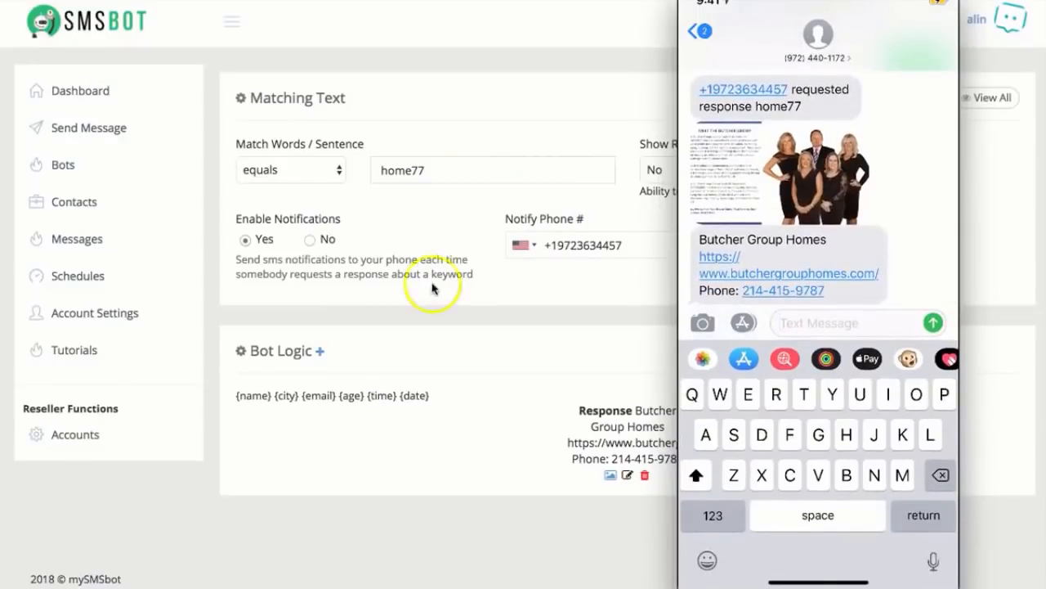
left_click(628, 475)
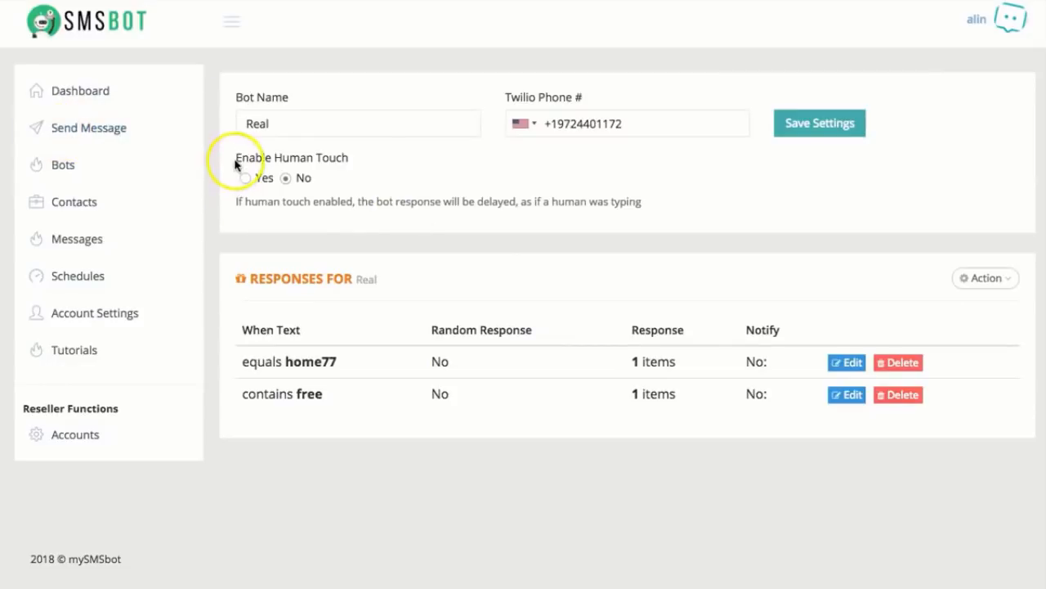
mouse_move(372, 168)
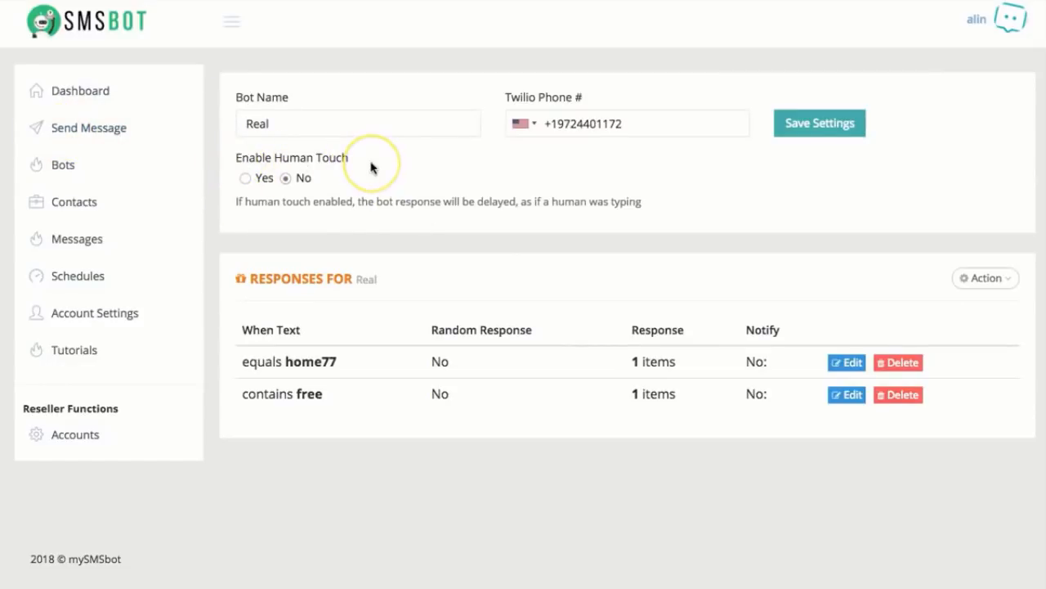
Step: Set Enable Human Touch to Yes on the Real bot and review its responses
left_click(246, 178)
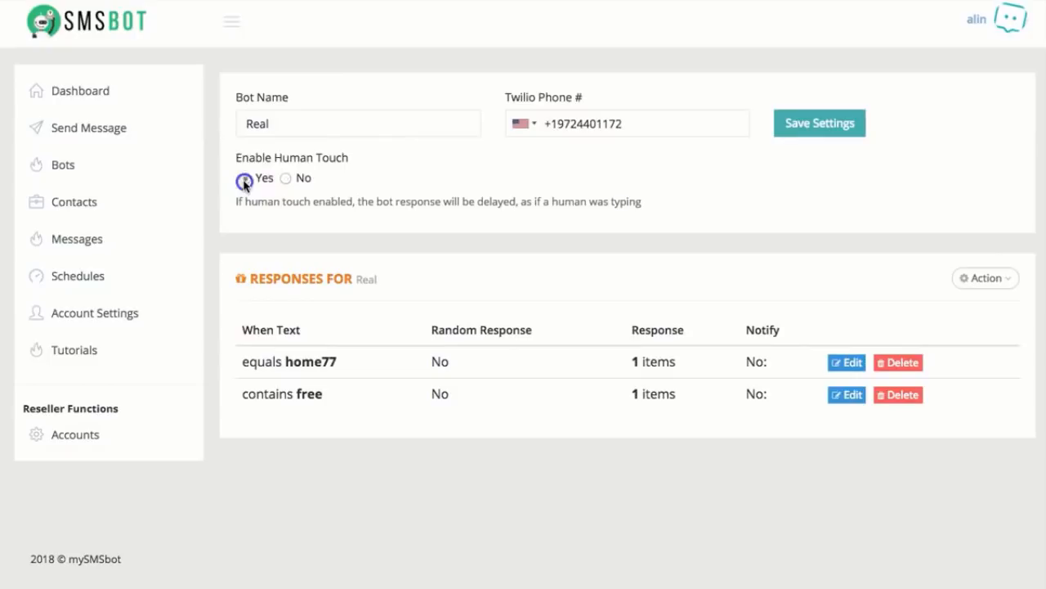
left_click(245, 178)
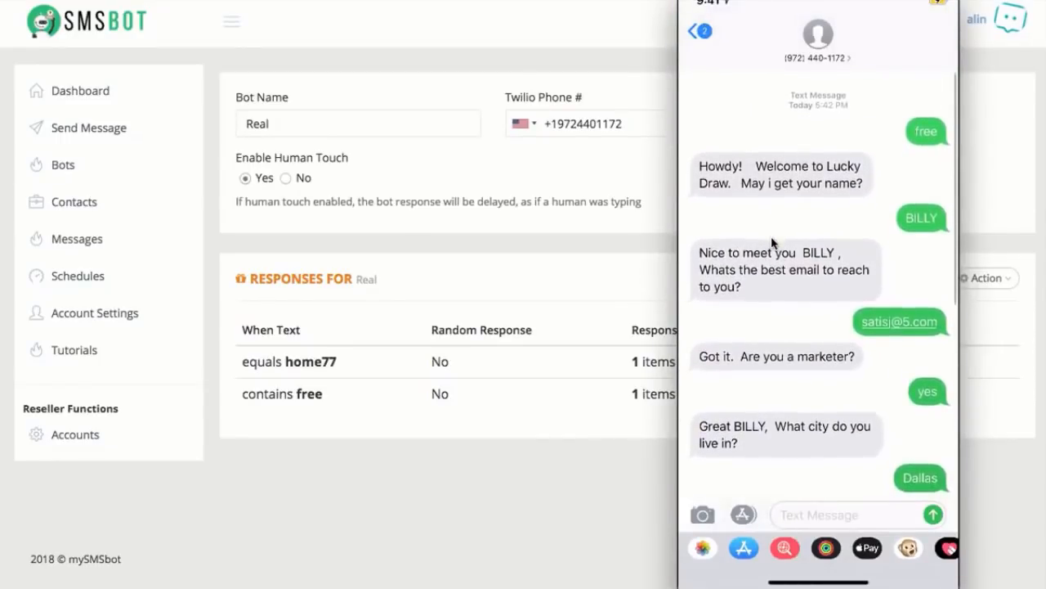
scroll("down", 3)
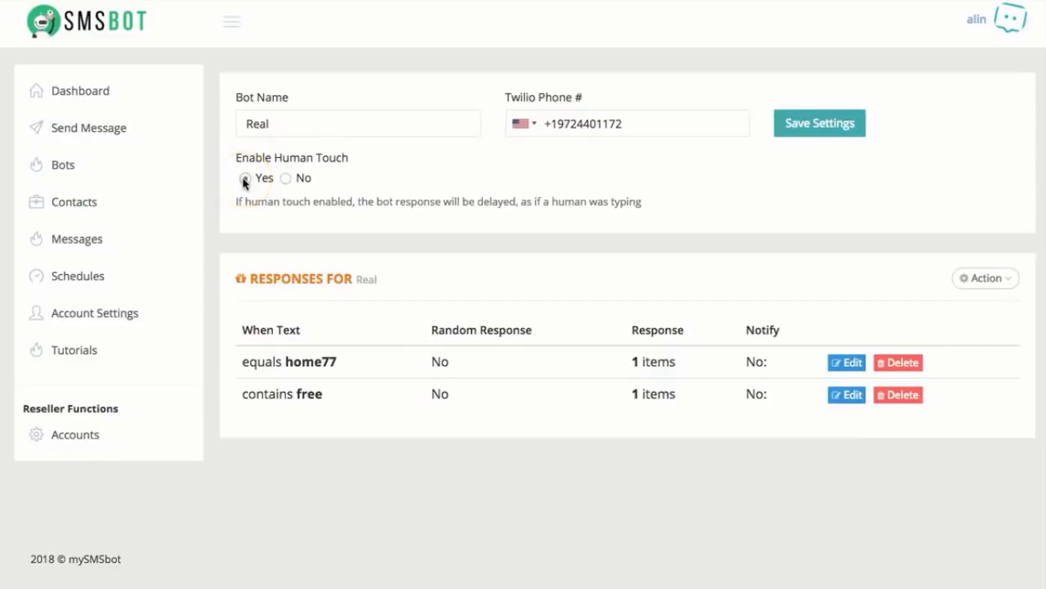
left_click(245, 178)
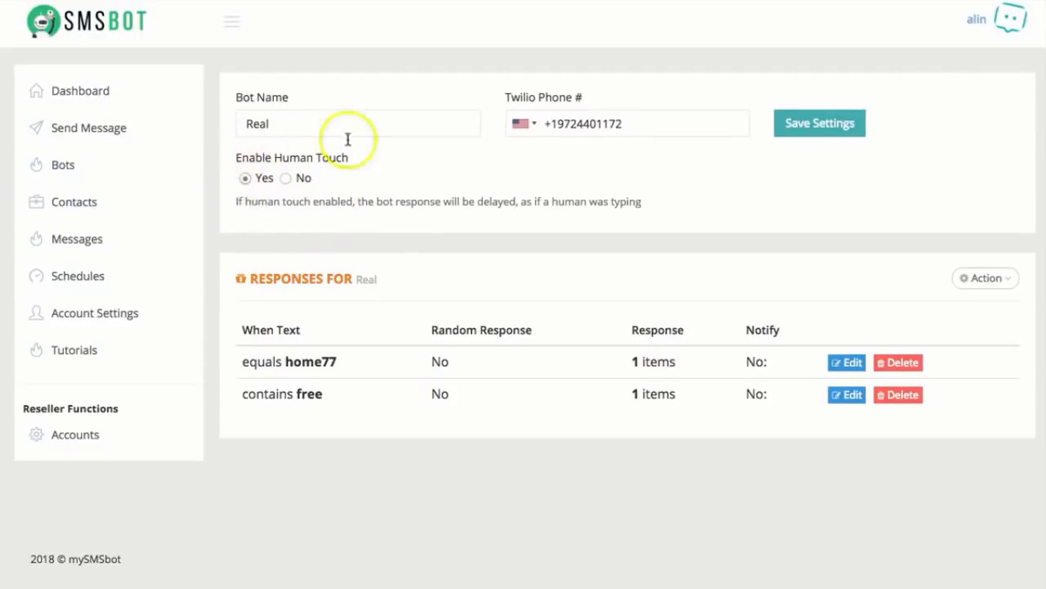
mouse_move(416, 194)
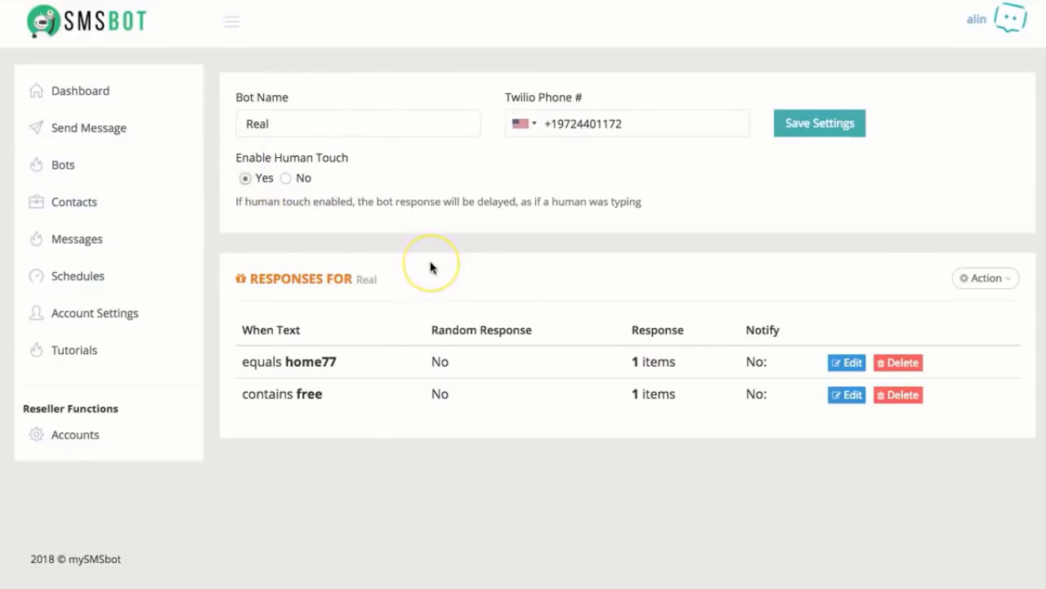
mouse_move(426, 268)
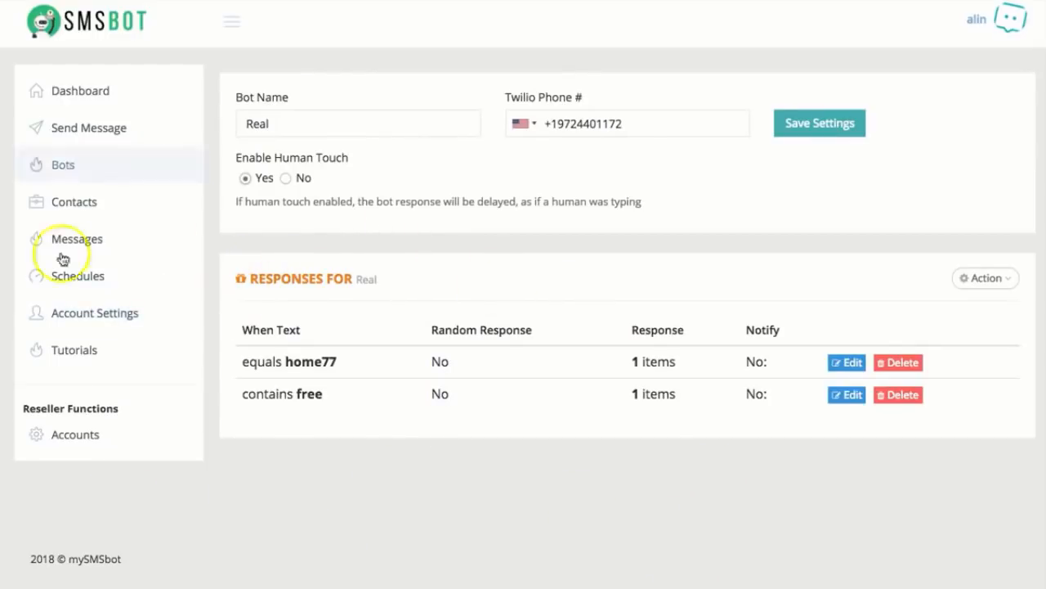
Step: View the four Real bot conversations and open the first number's full chat
left_click(76, 239)
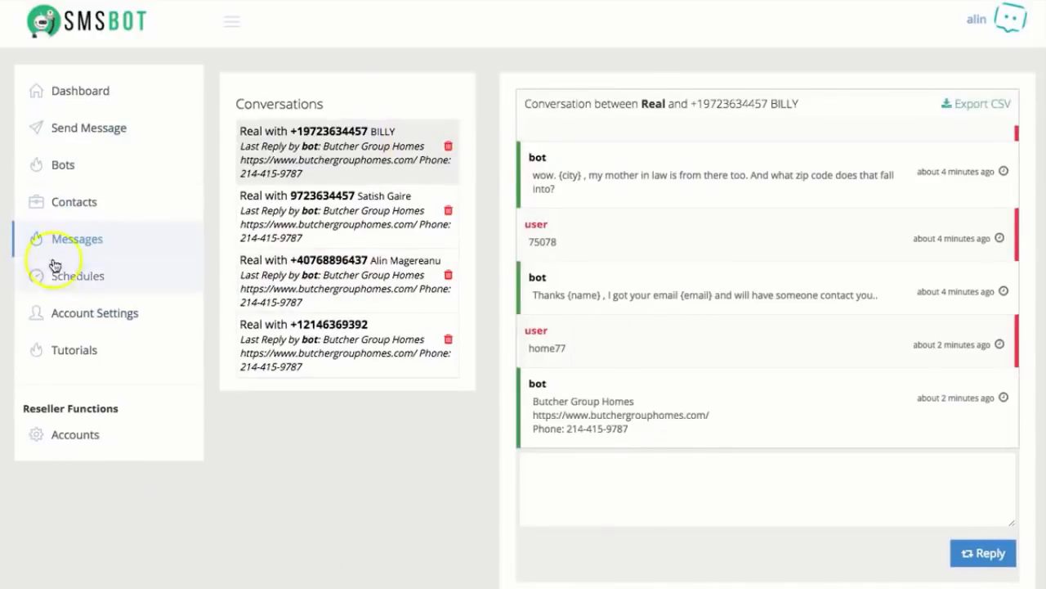
mouse_move(479, 263)
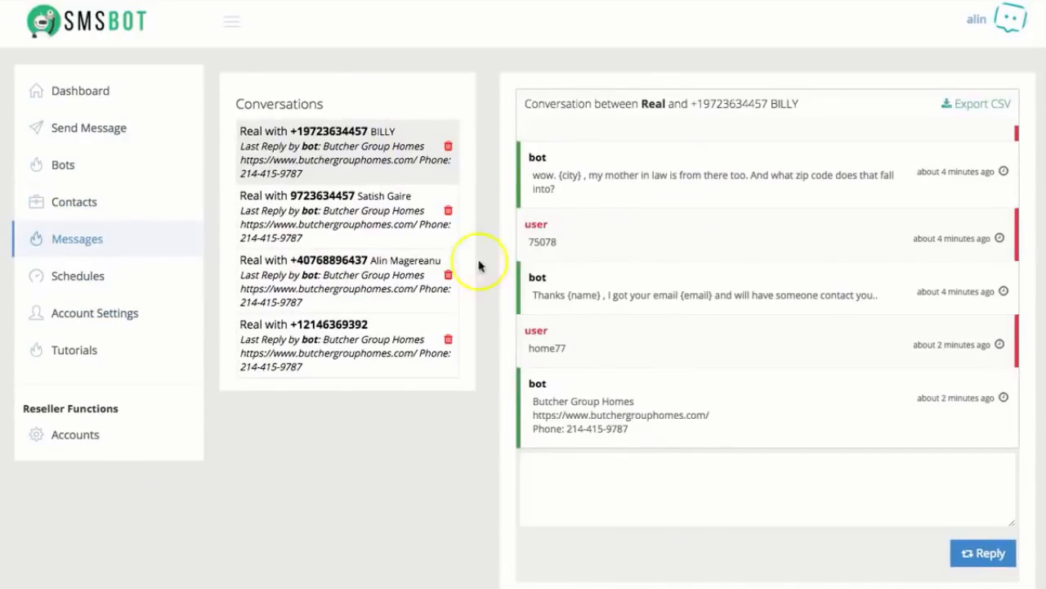
mouse_move(605, 546)
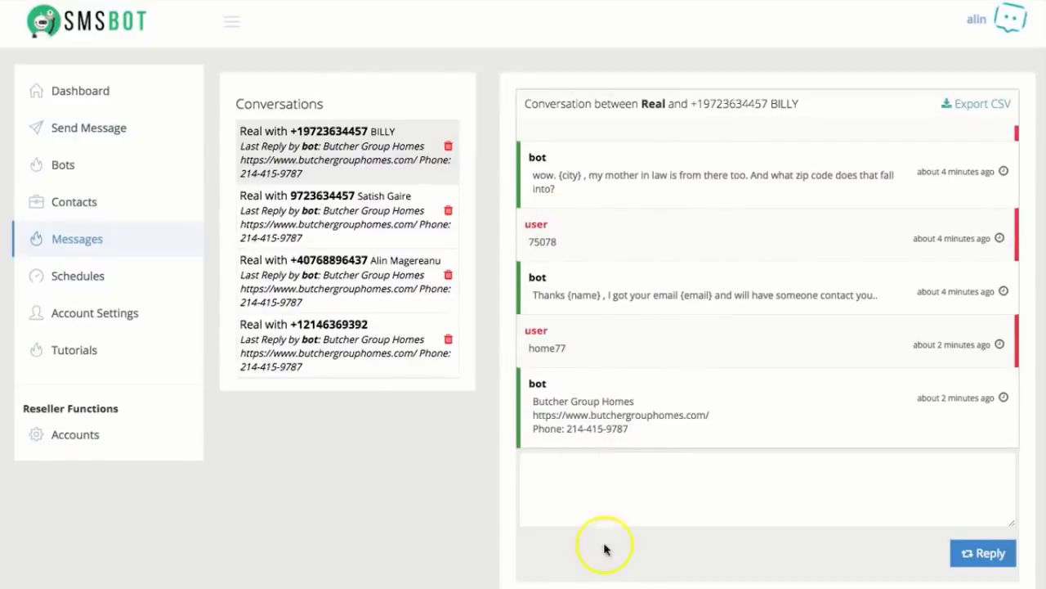
left_click(767, 489)
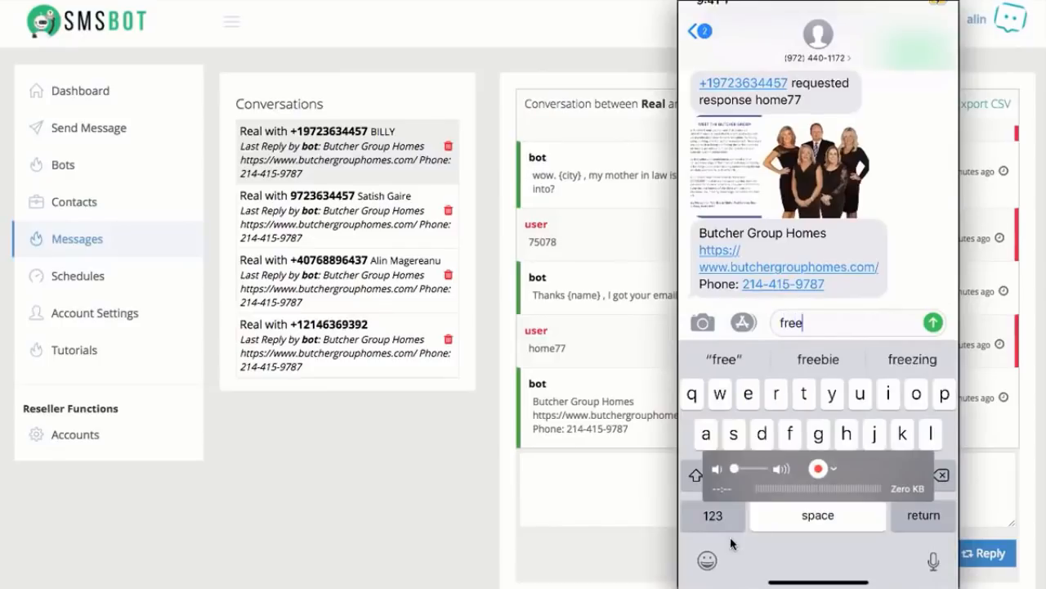
Step: From the phone, text 'free' to the bot, then send the name 'Google'
left_click(933, 321)
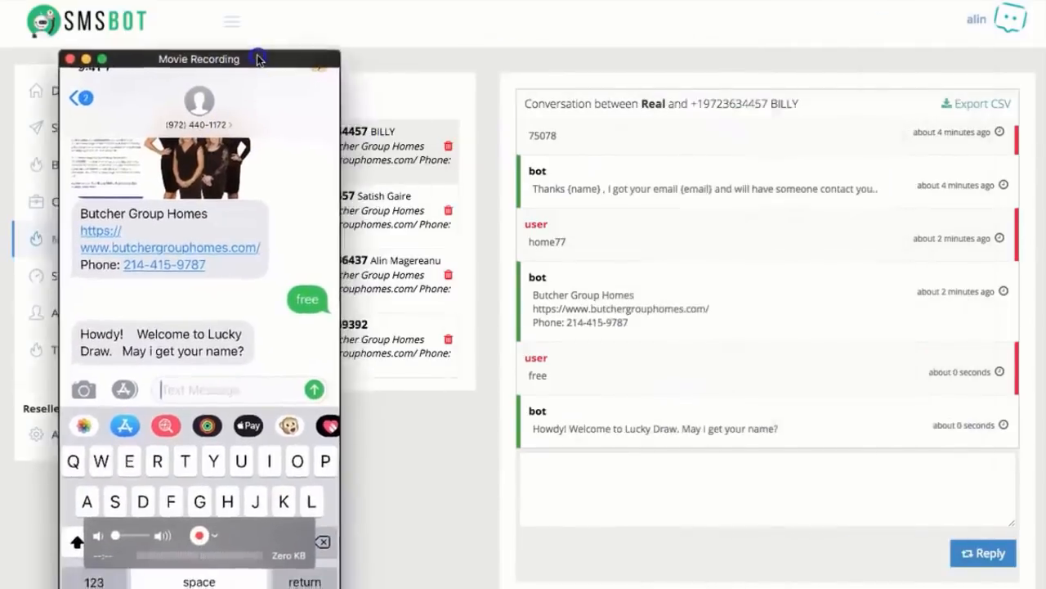
left_click_drag(198, 59, 388, 23)
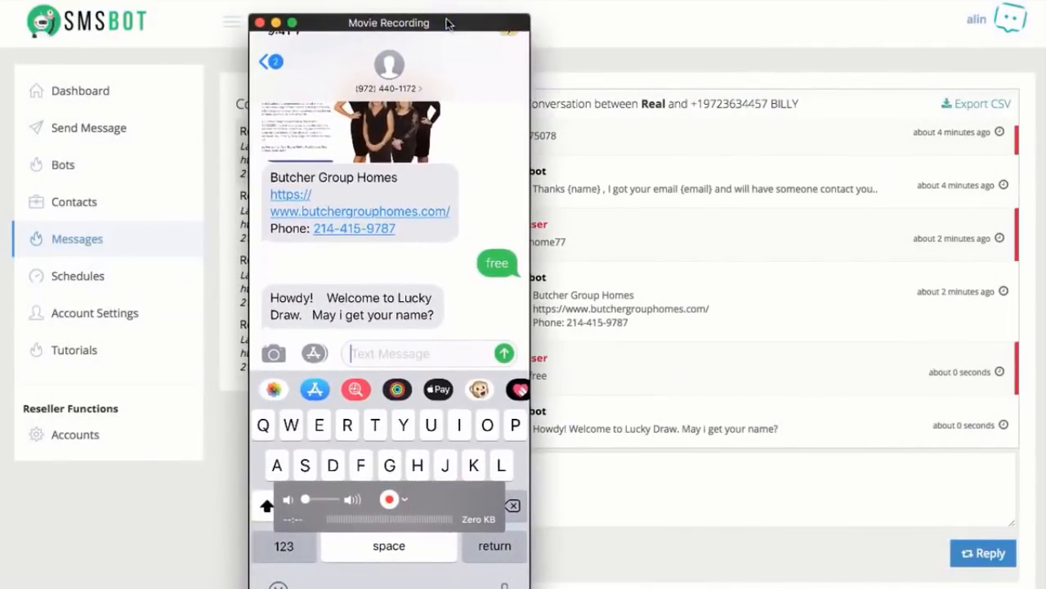
type("Google")
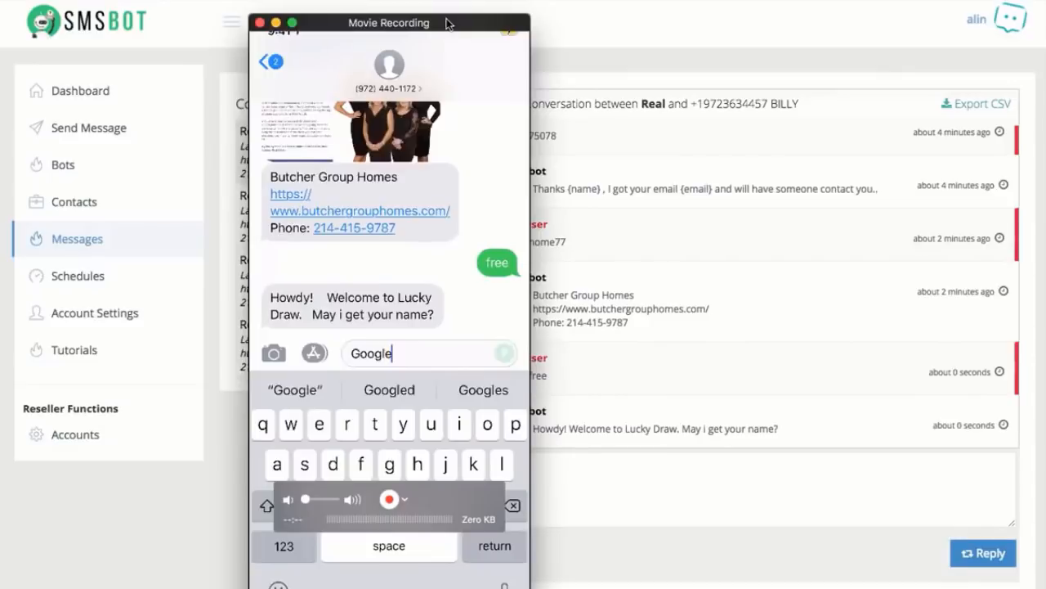
left_click(504, 353)
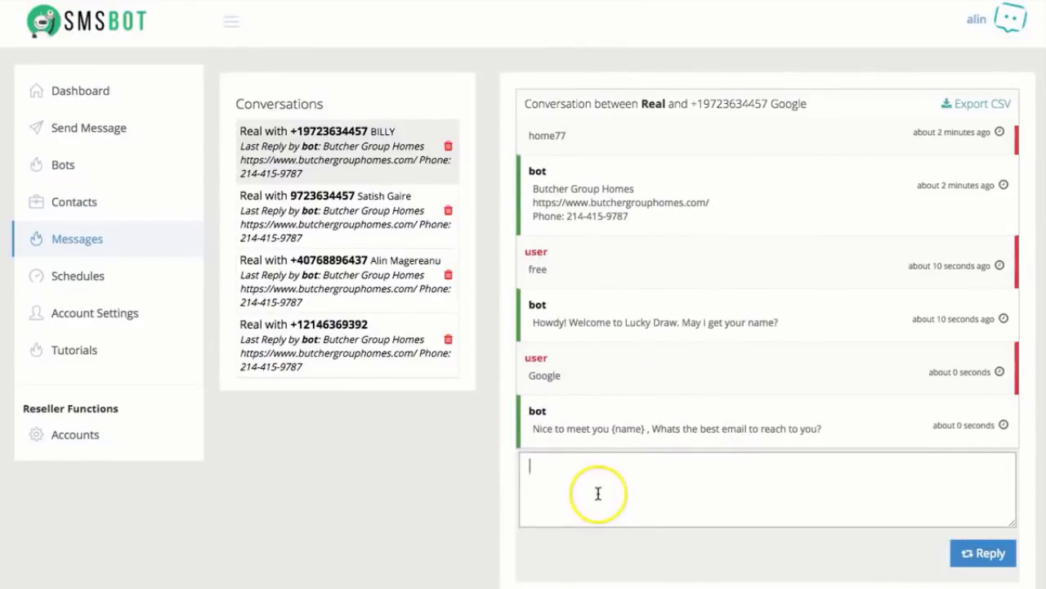
Step: Send the manual reply 'hey google. this is satish.. can i call' to the contact
type("hey google.")
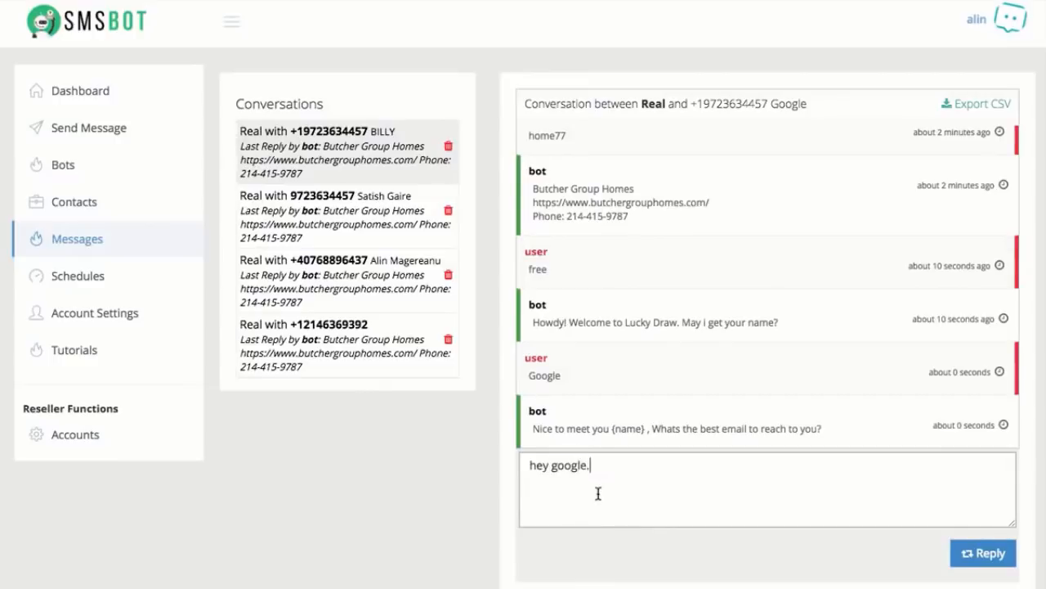
type("this is sati")
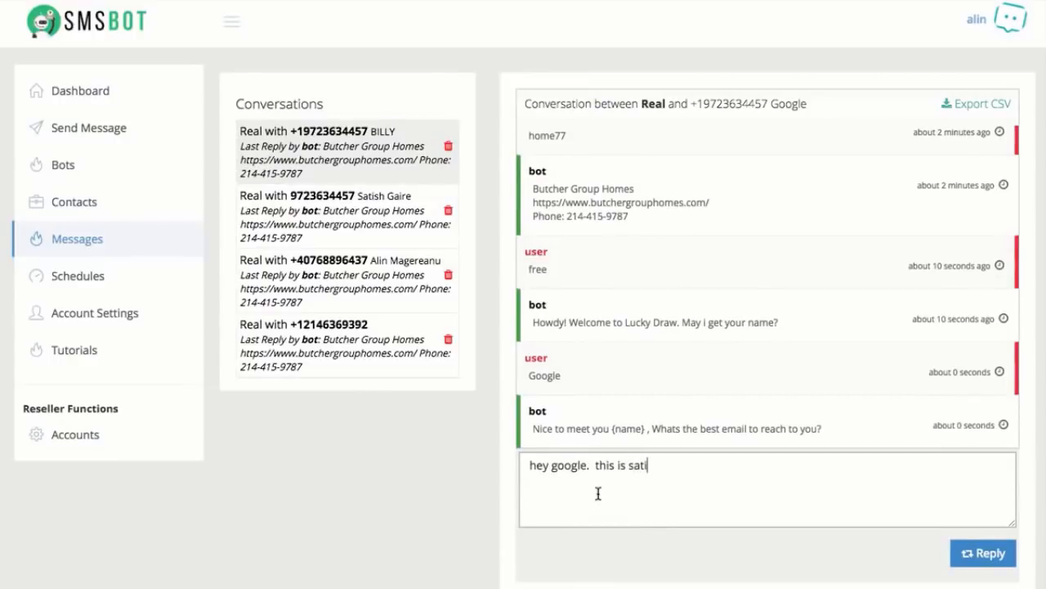
type("sh.. can i call")
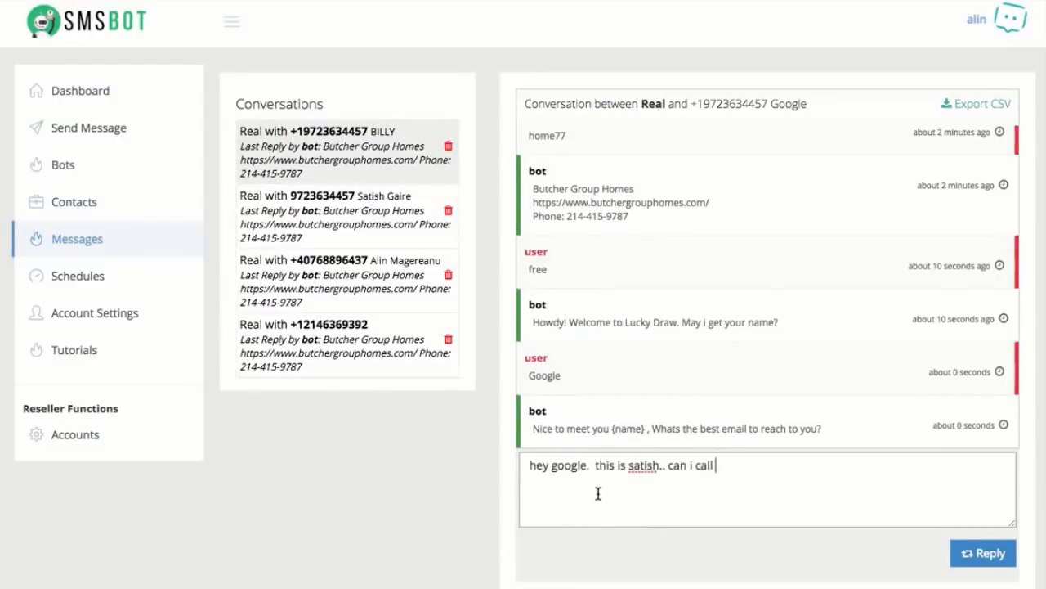
left_click(982, 552)
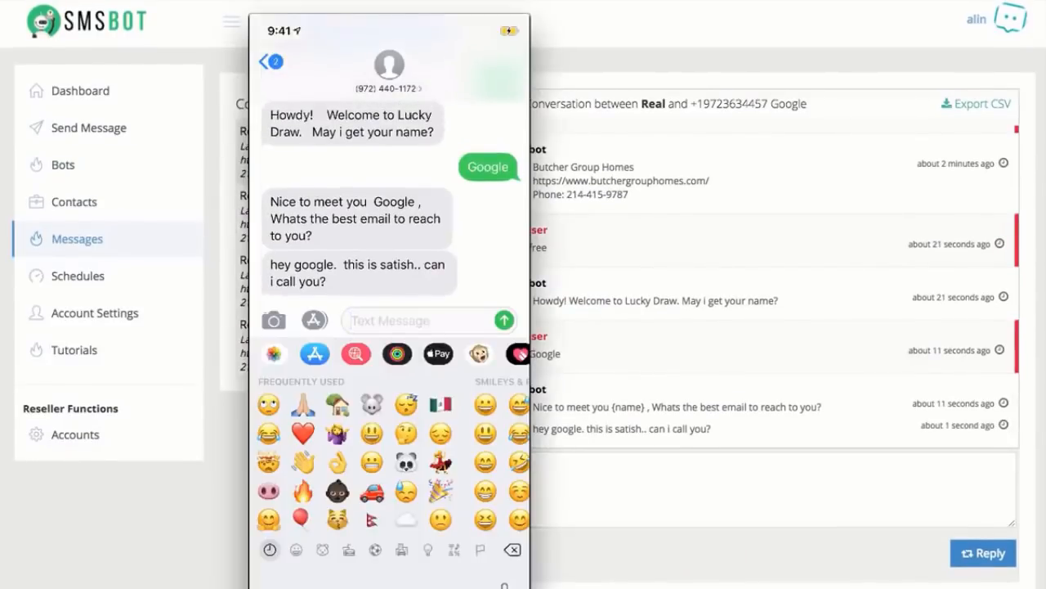
left_click(268, 403)
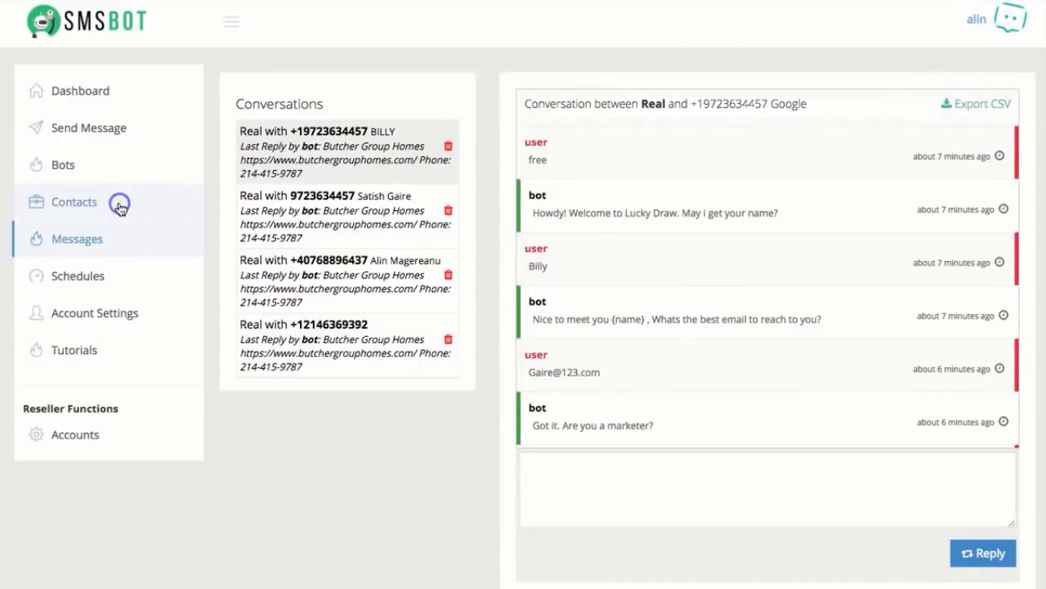
Step: View the 21 contacts, including Google from Dallas 75078, and check the Action menu
left_click(74, 202)
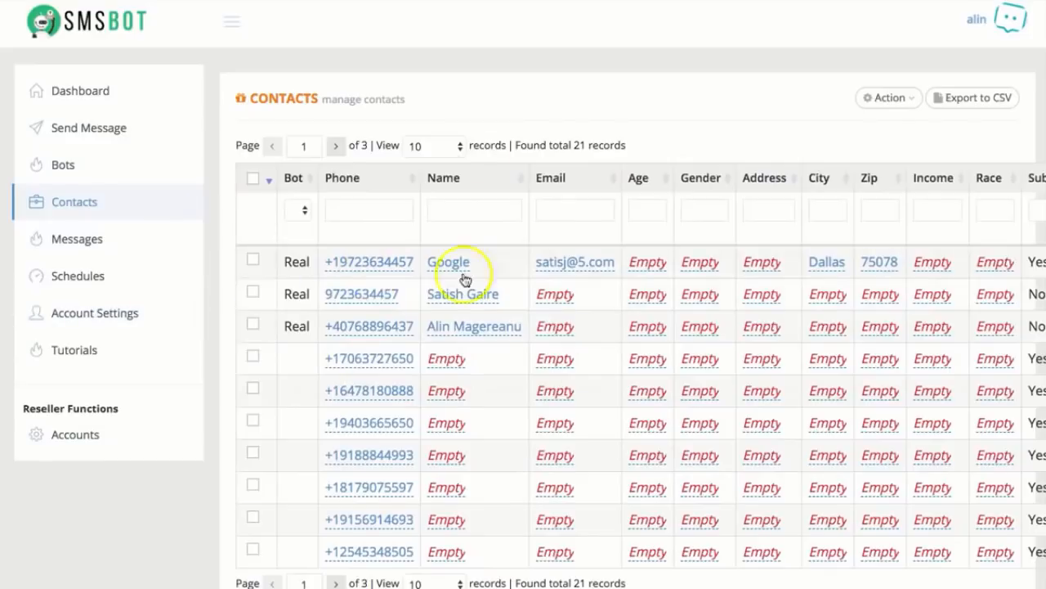
mouse_move(889, 98)
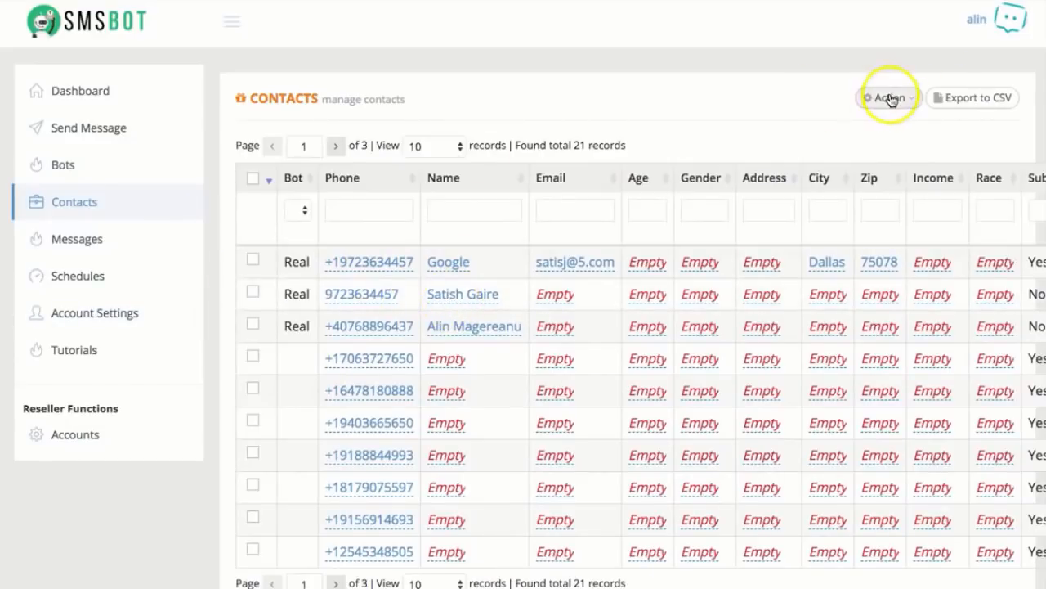
left_click(887, 98)
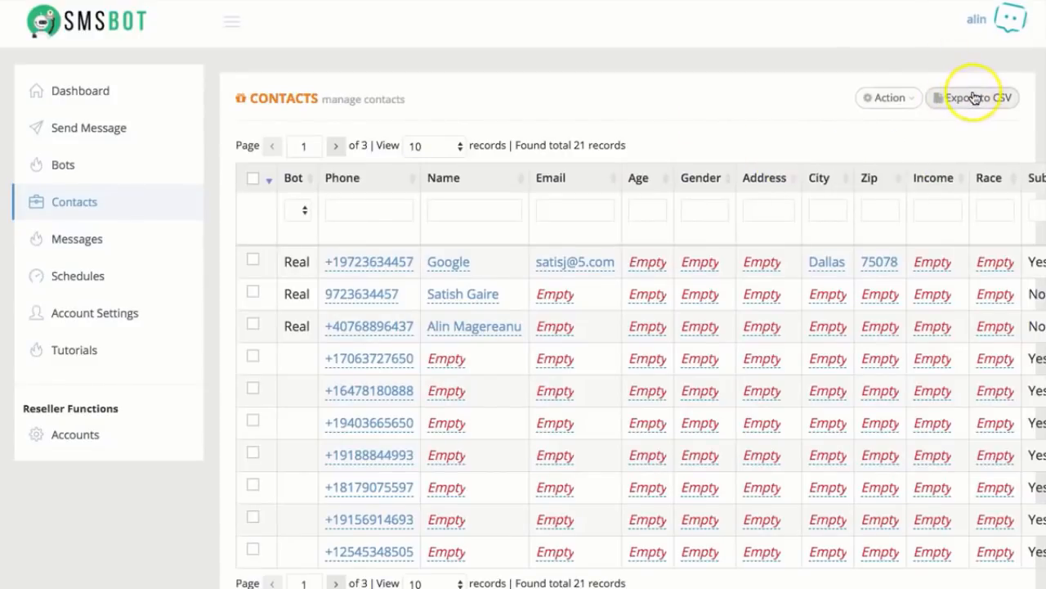
mouse_move(147, 166)
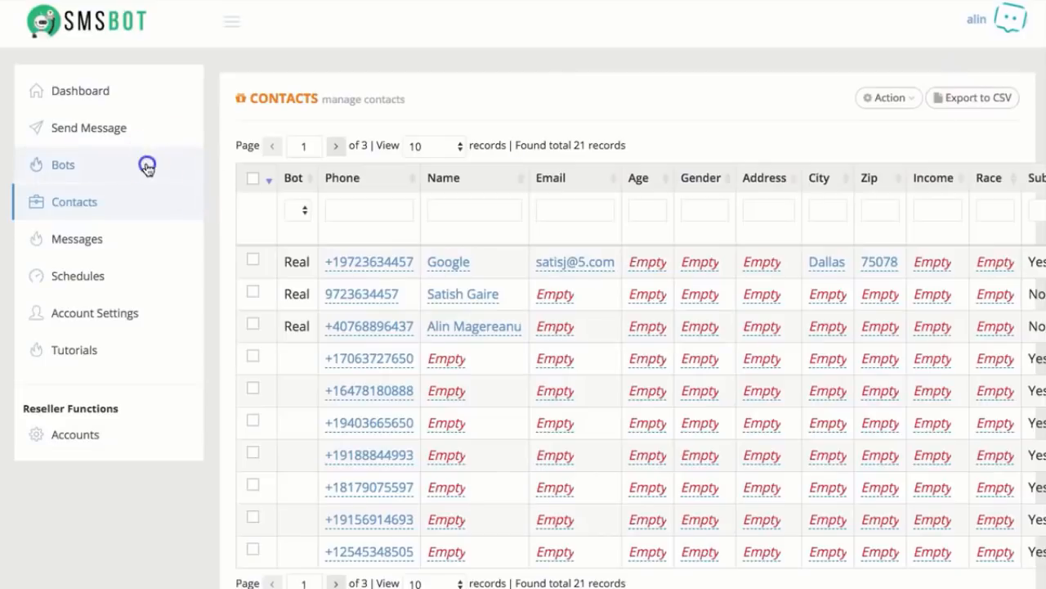
Step: Edit the Real bot from the Bots list to see its home77 and free responses
left_click(63, 164)
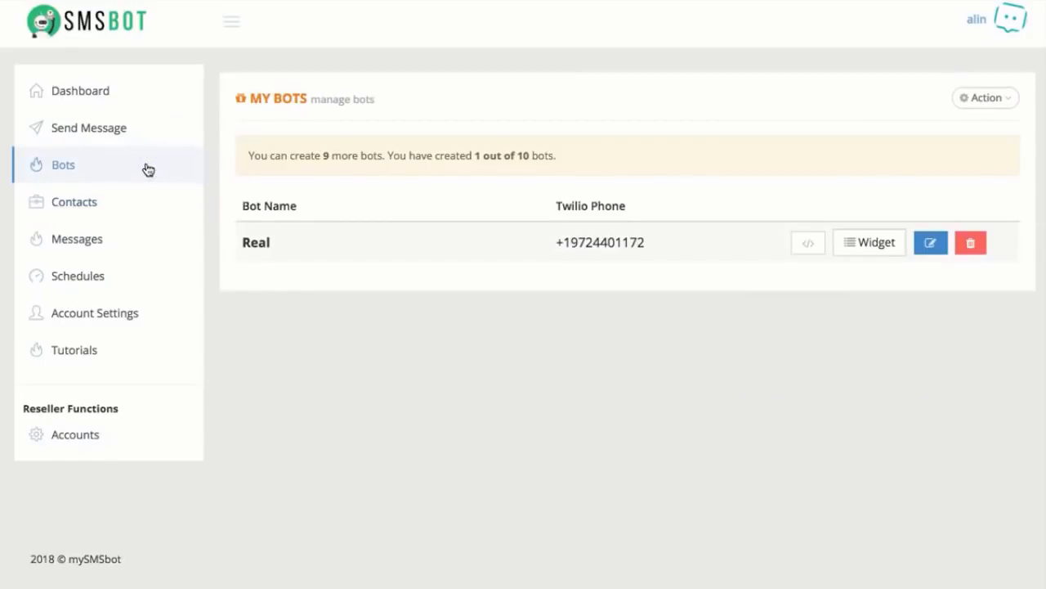
mouse_move(150, 169)
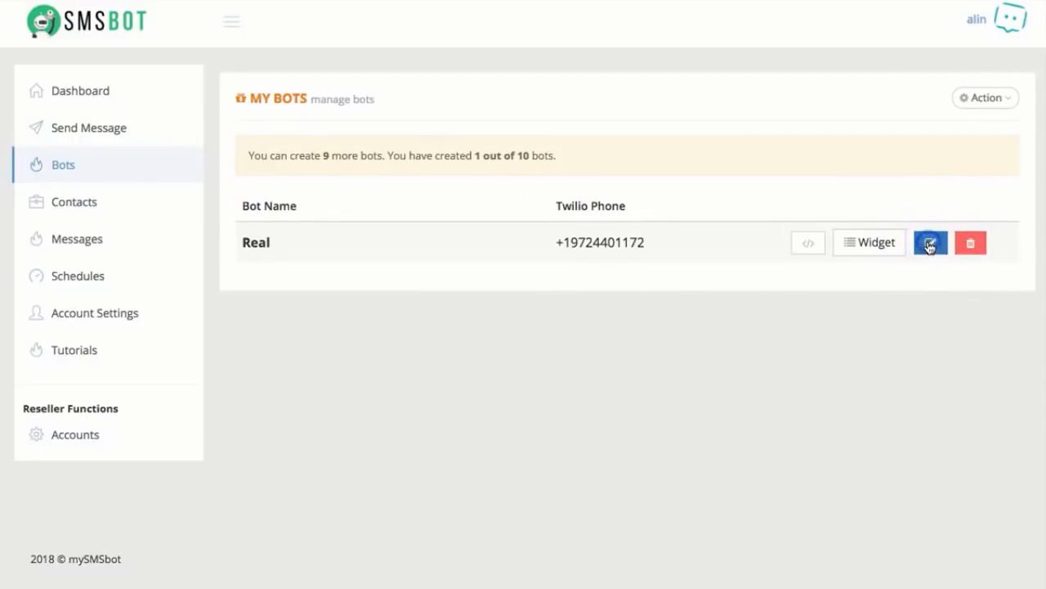
left_click(931, 242)
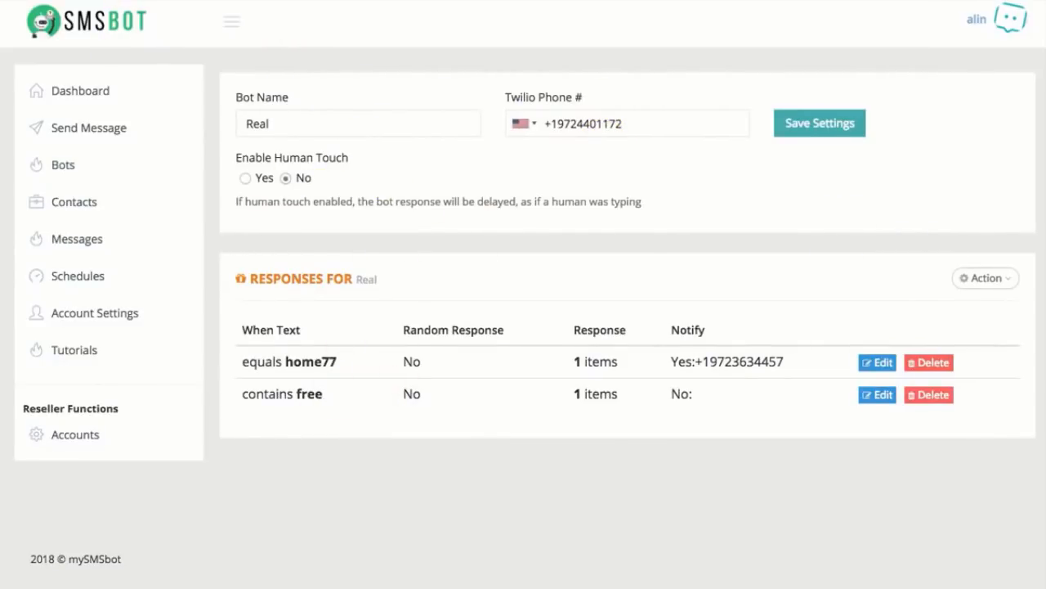
left_click(63, 164)
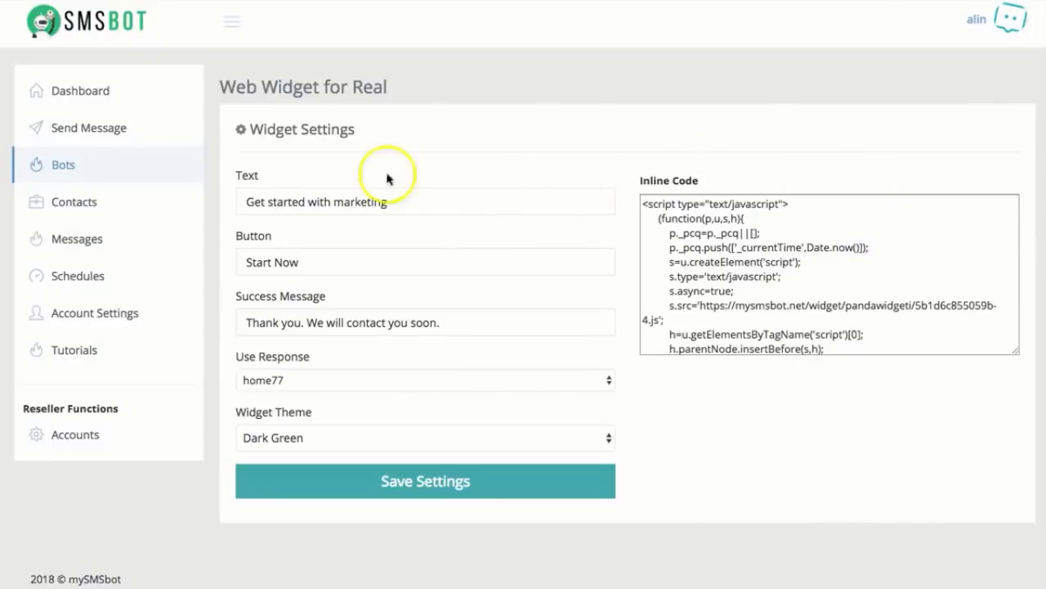
mouse_move(358, 247)
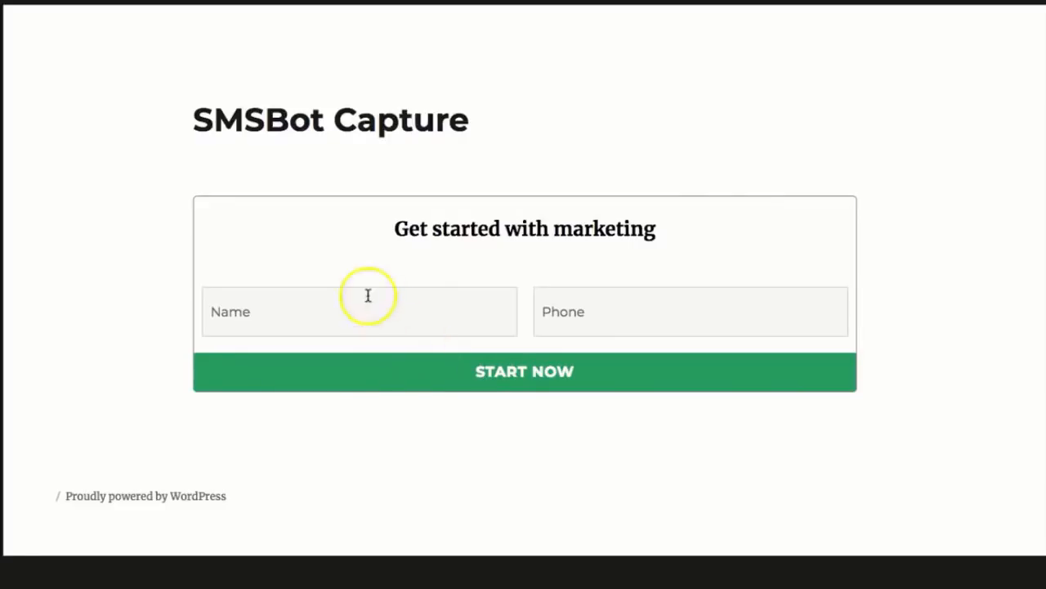
type("Satish")
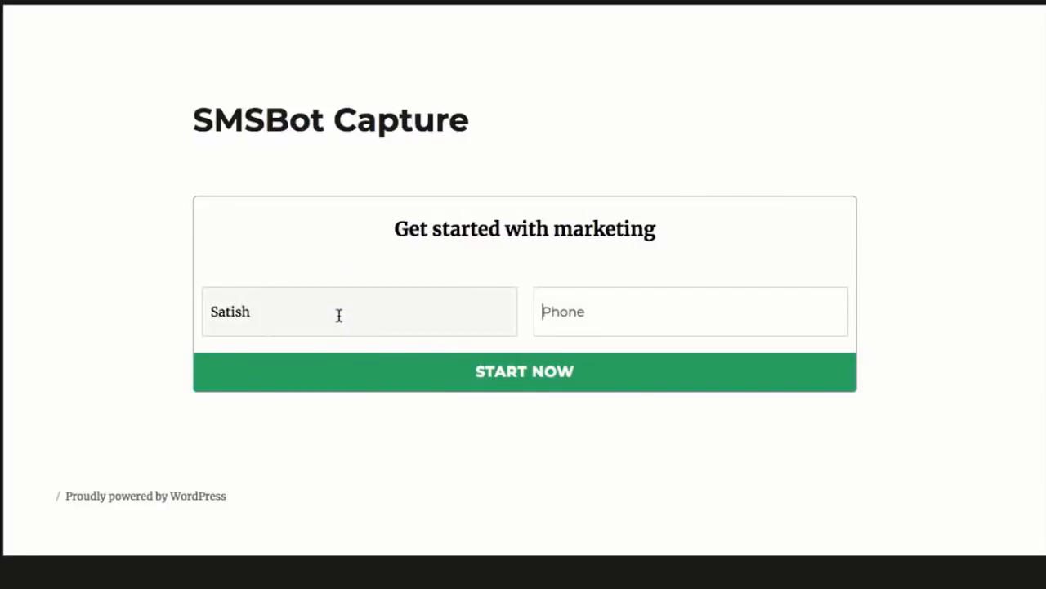
type("972363")
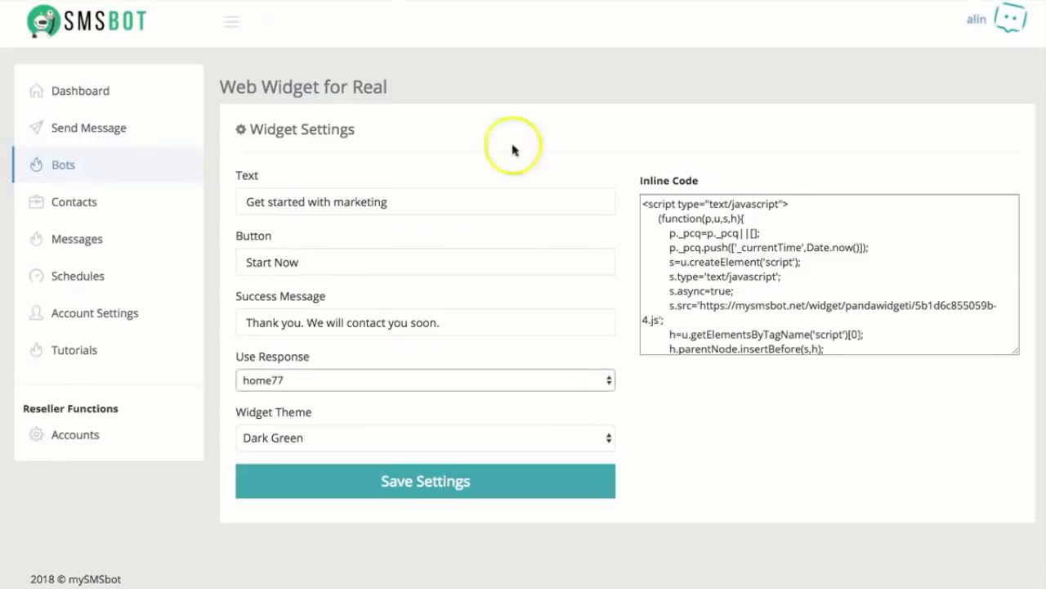
left_click(424, 379)
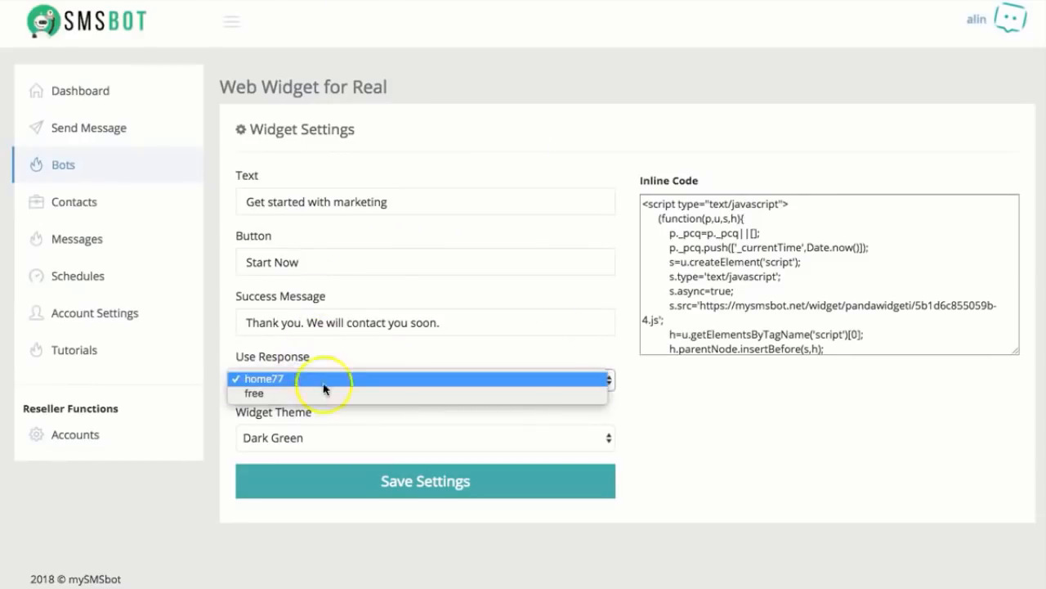
left_click(255, 393)
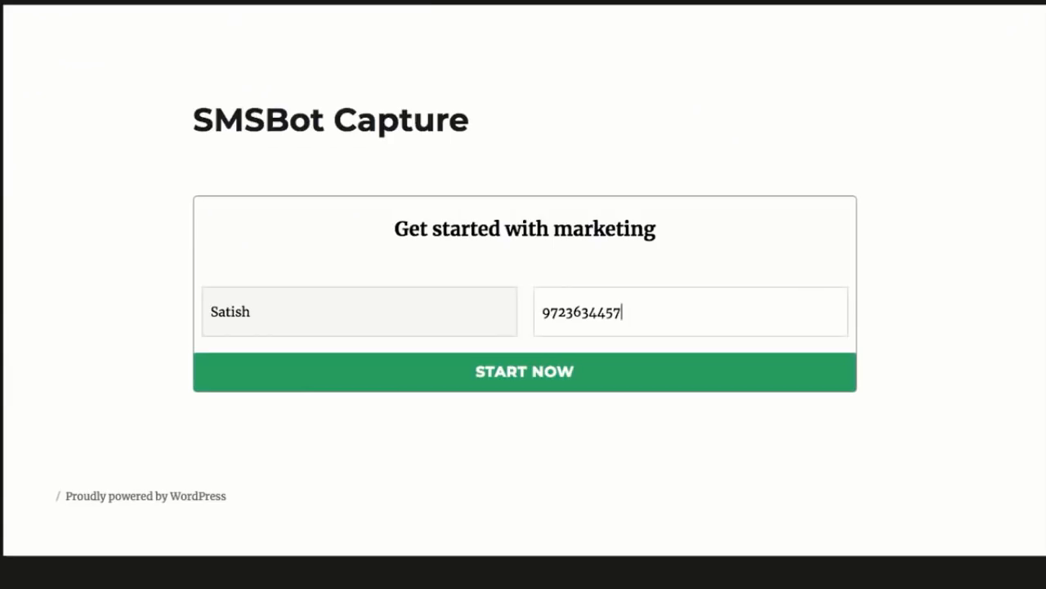
left_click(524, 372)
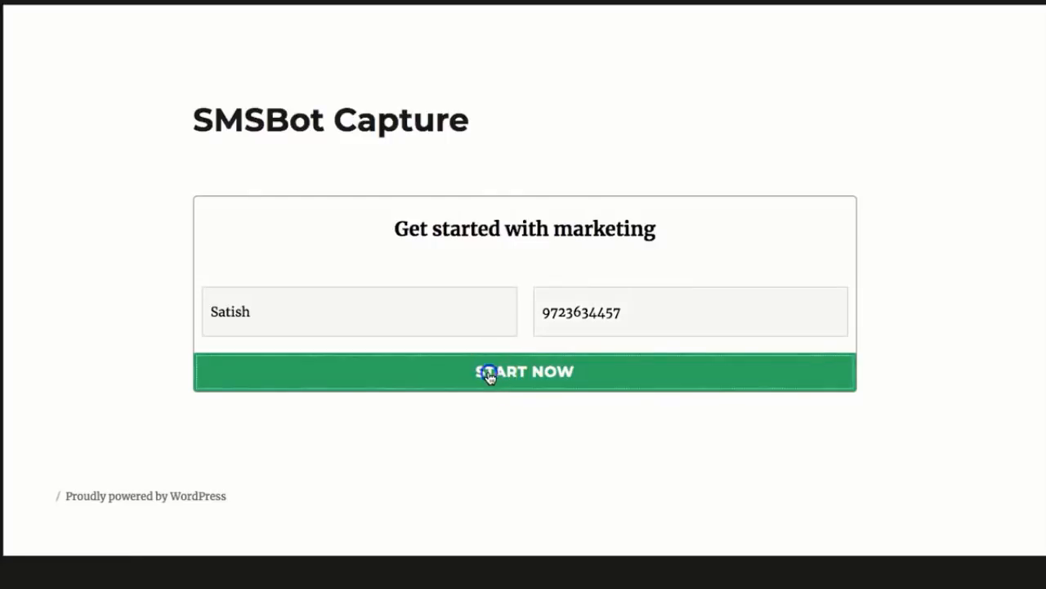
left_click(524, 372)
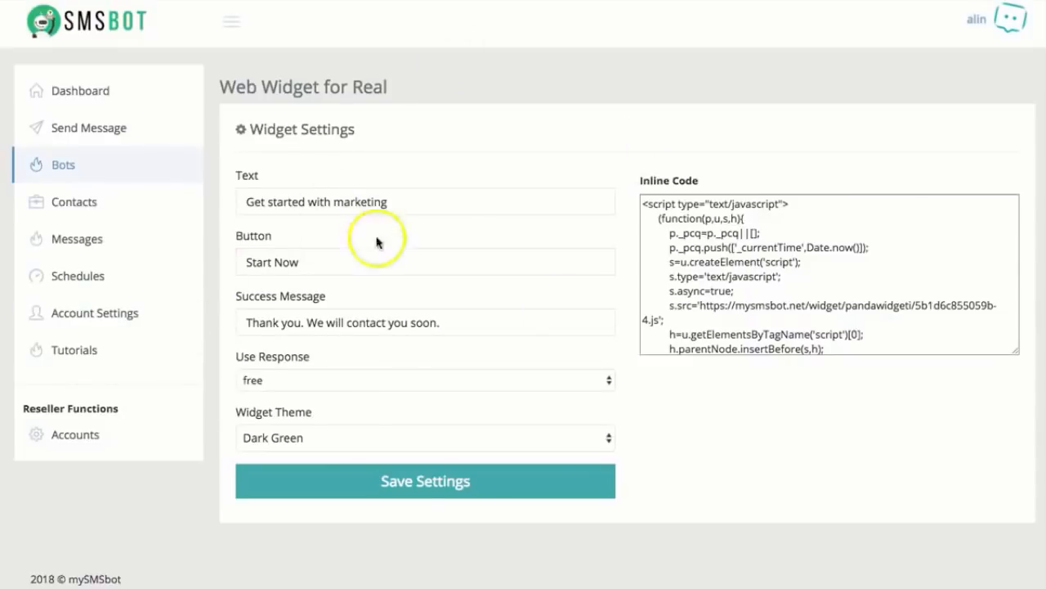
Step: Set the Widget Theme dropdown to Orange
left_click(424, 438)
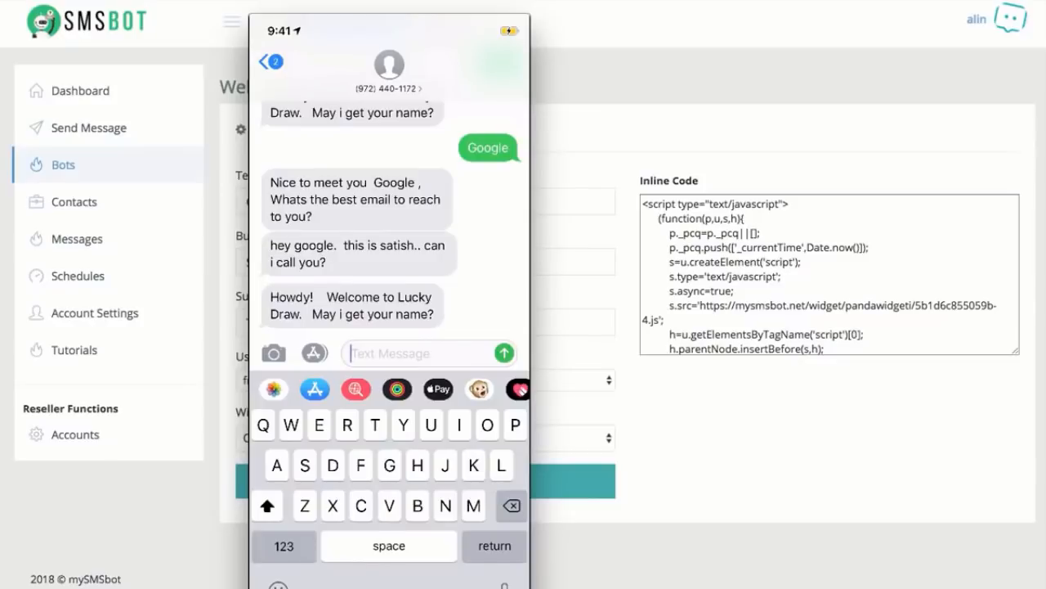
mouse_move(172, 576)
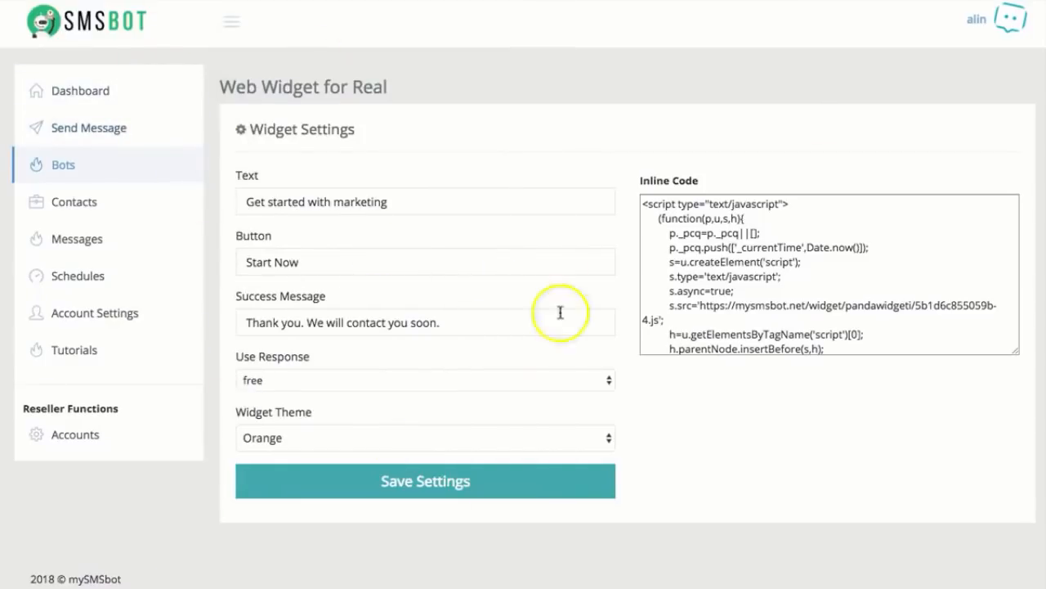
Step: Open Send Mass Message from the sidebar
left_click(88, 128)
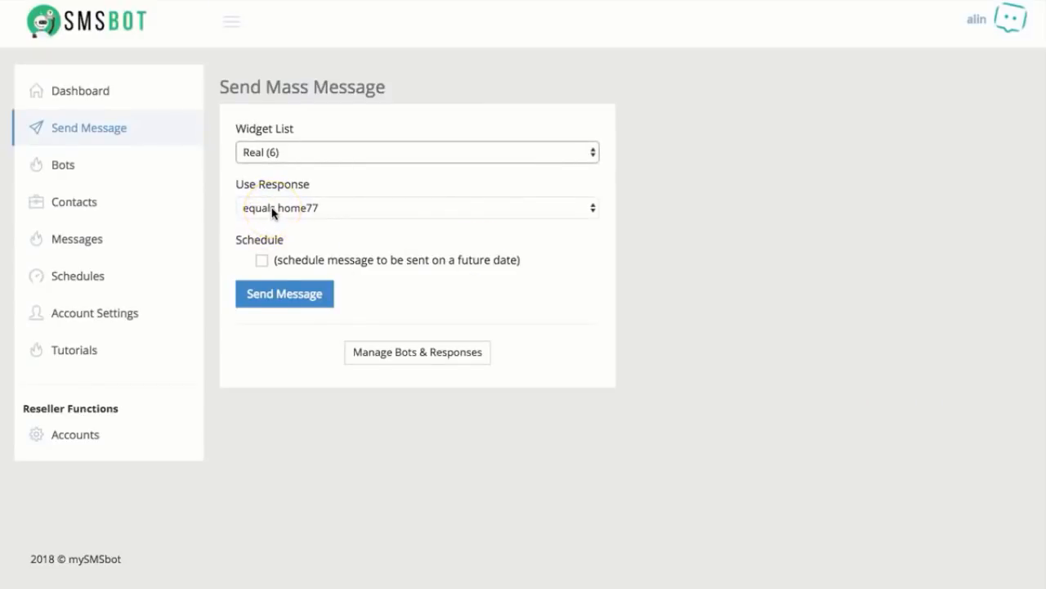
Step: Target 'contains free' and schedule the mass message for 14 September 2018, 09:05 AM
left_click(416, 207)
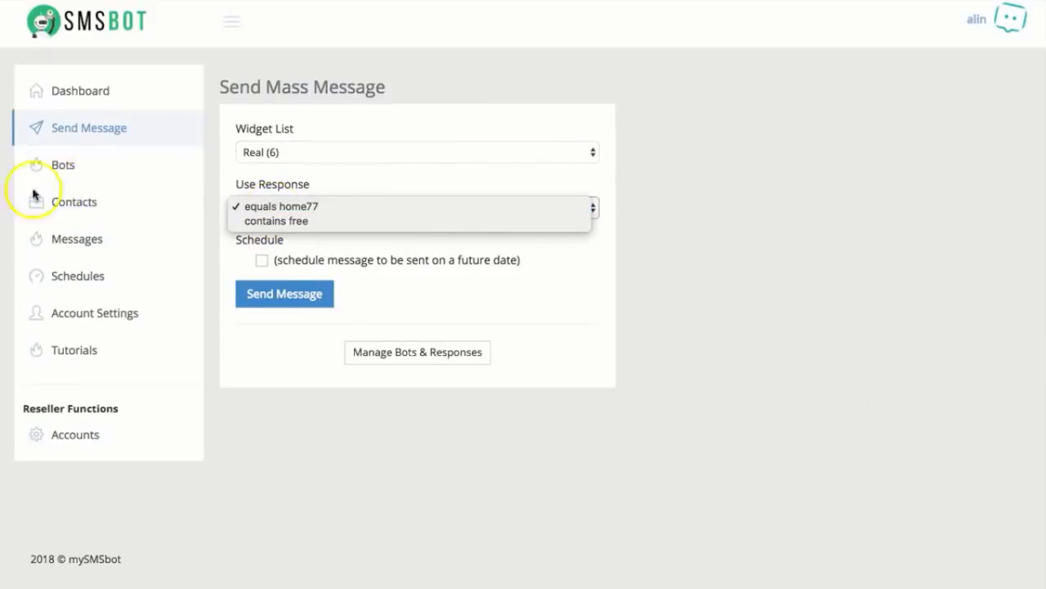
left_click(277, 221)
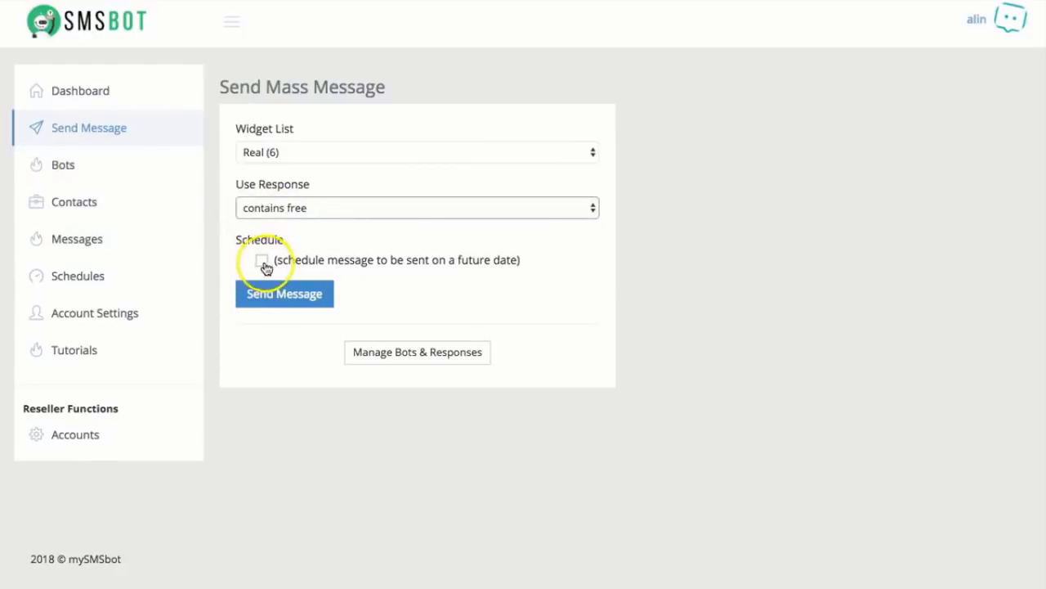
left_click(261, 260)
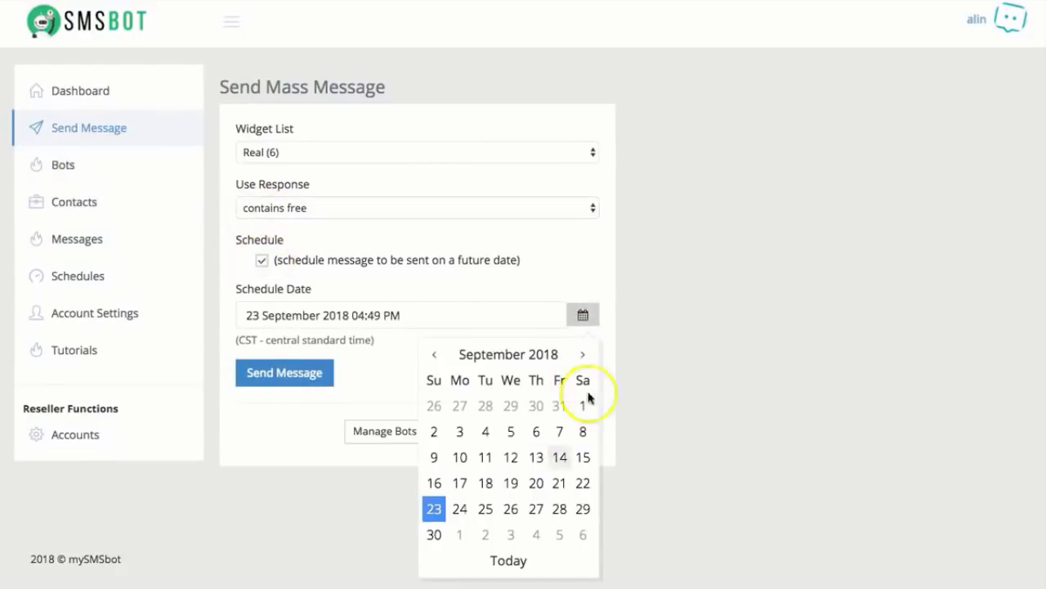
left_click(559, 457)
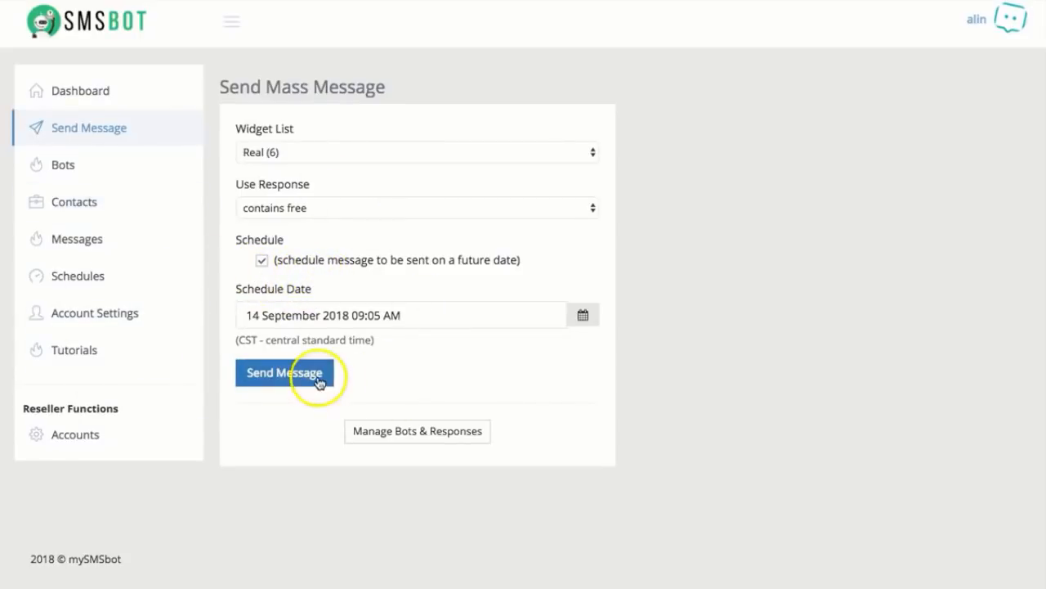
mouse_move(284, 372)
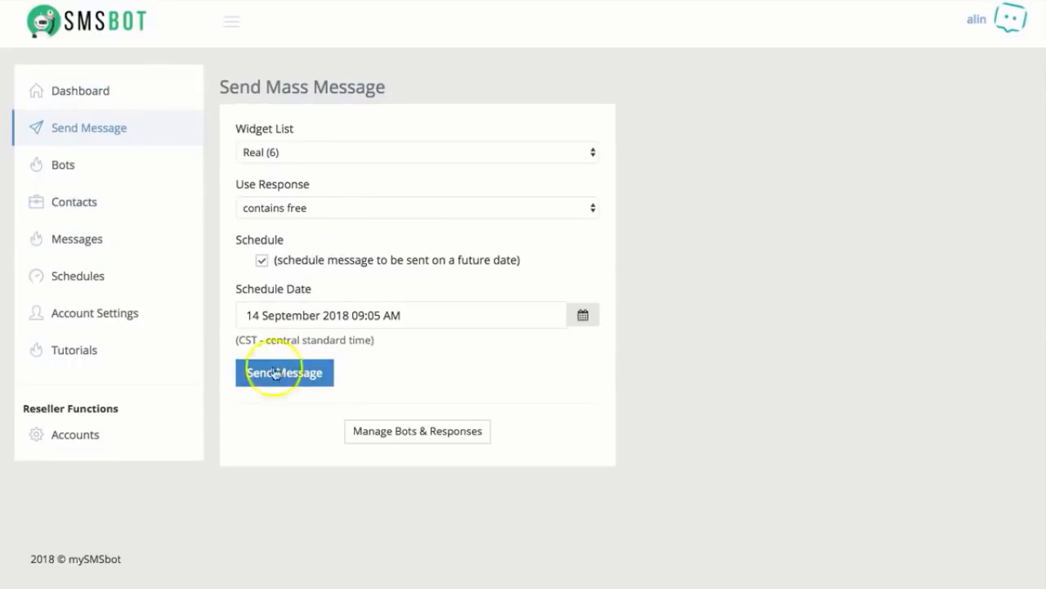
mouse_move(81, 90)
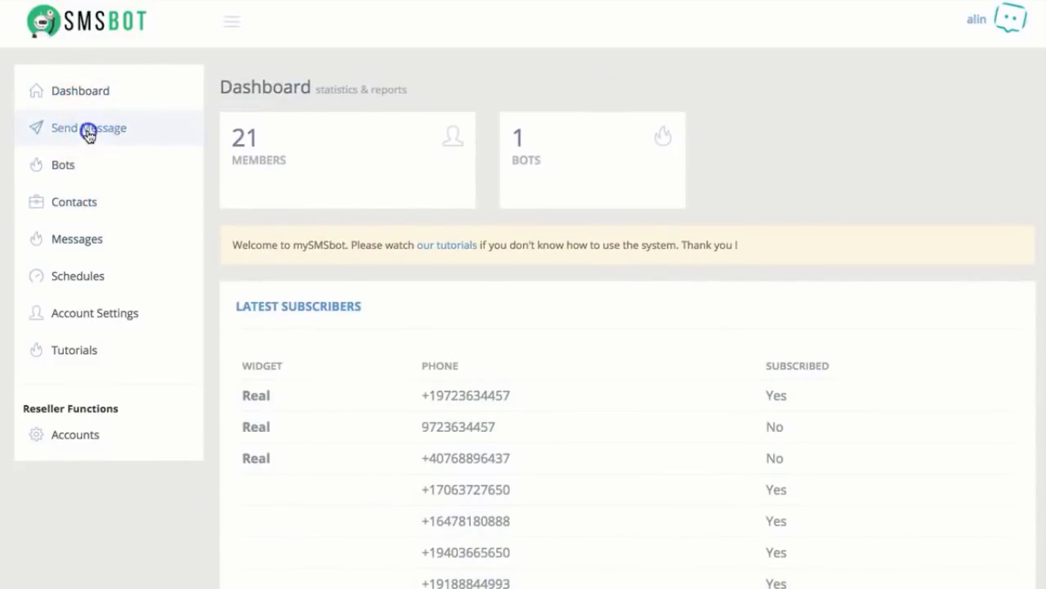
Step: Review the Real bot's home77 response, then go to the 21-record Contacts list
left_click(88, 127)
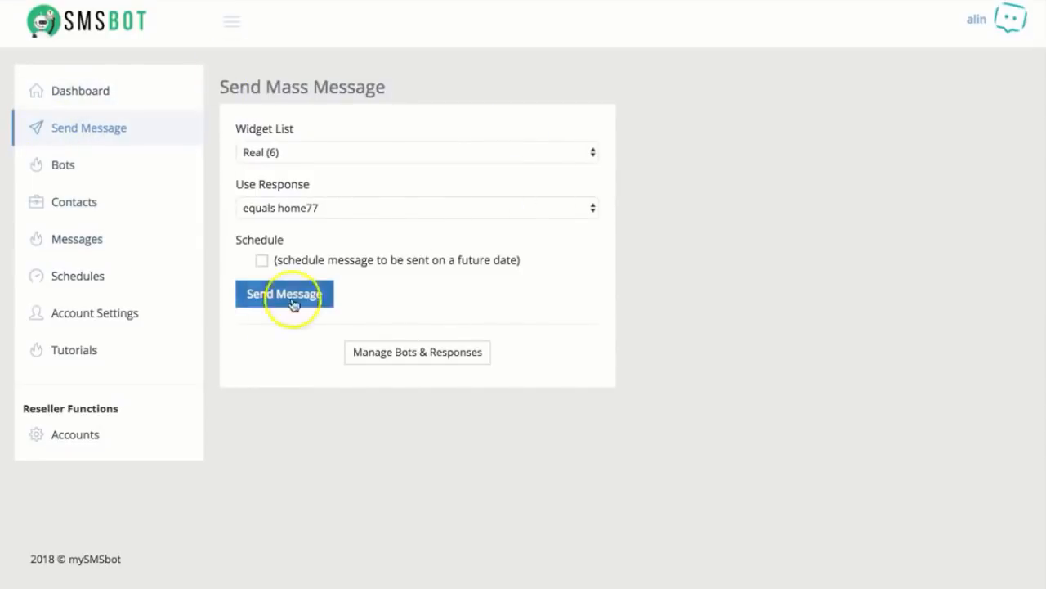
left_click(63, 165)
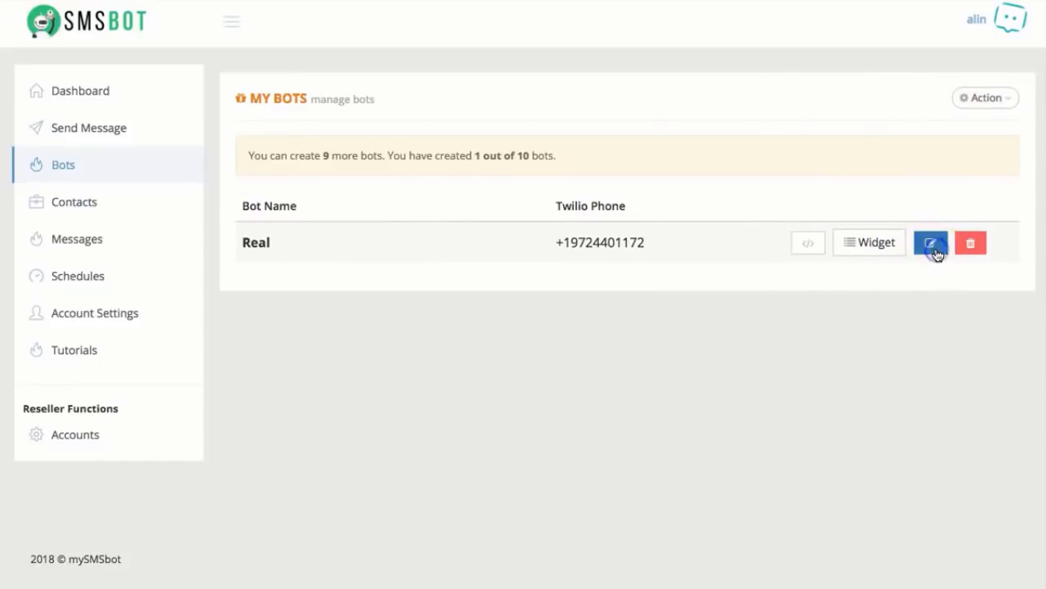
left_click(931, 242)
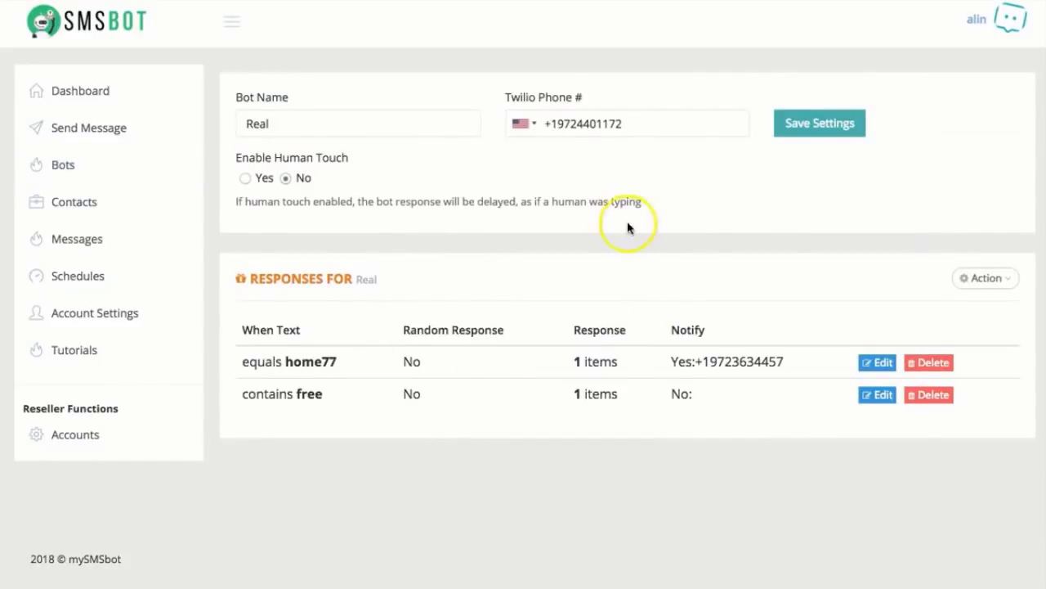
mouse_move(261, 350)
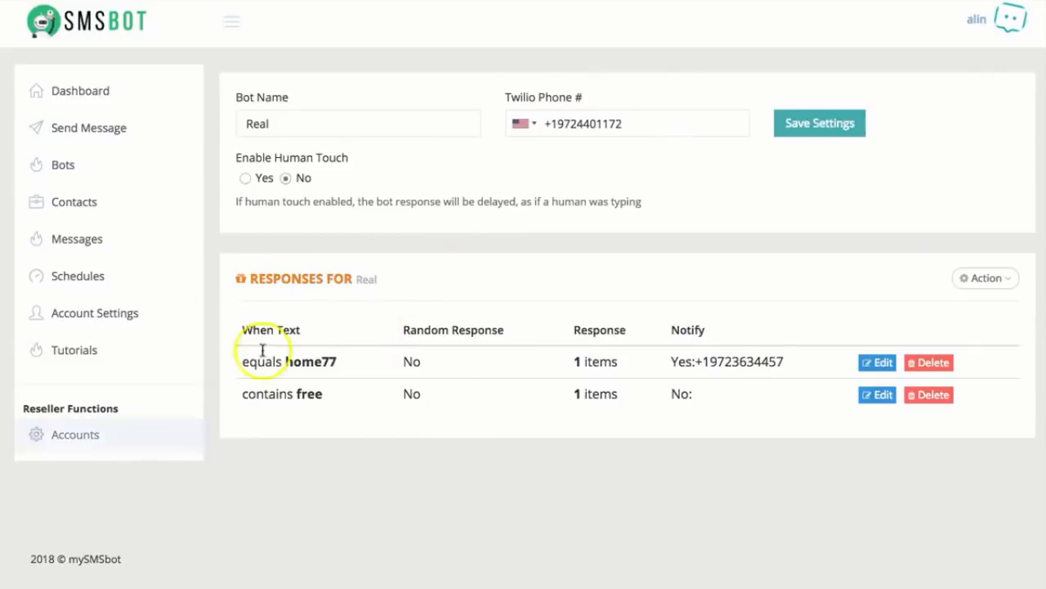
mouse_move(583, 143)
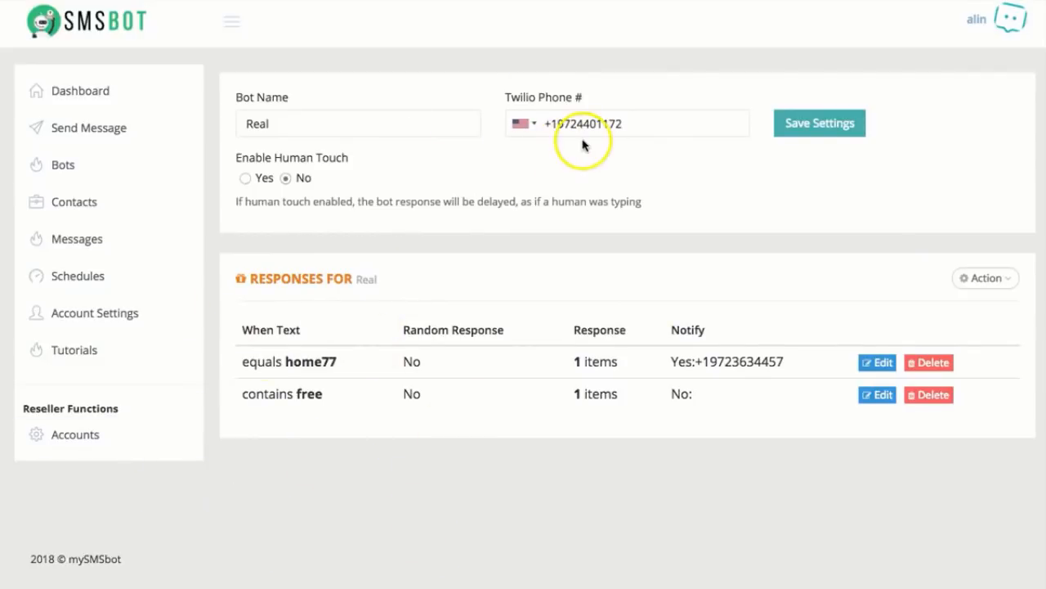
mouse_move(807, 351)
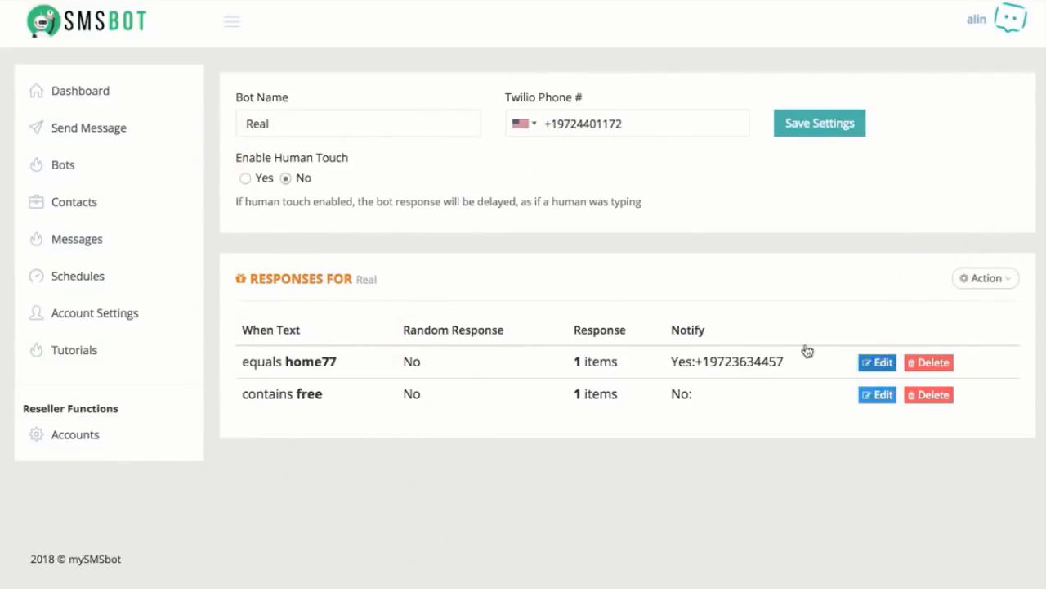
left_click(876, 363)
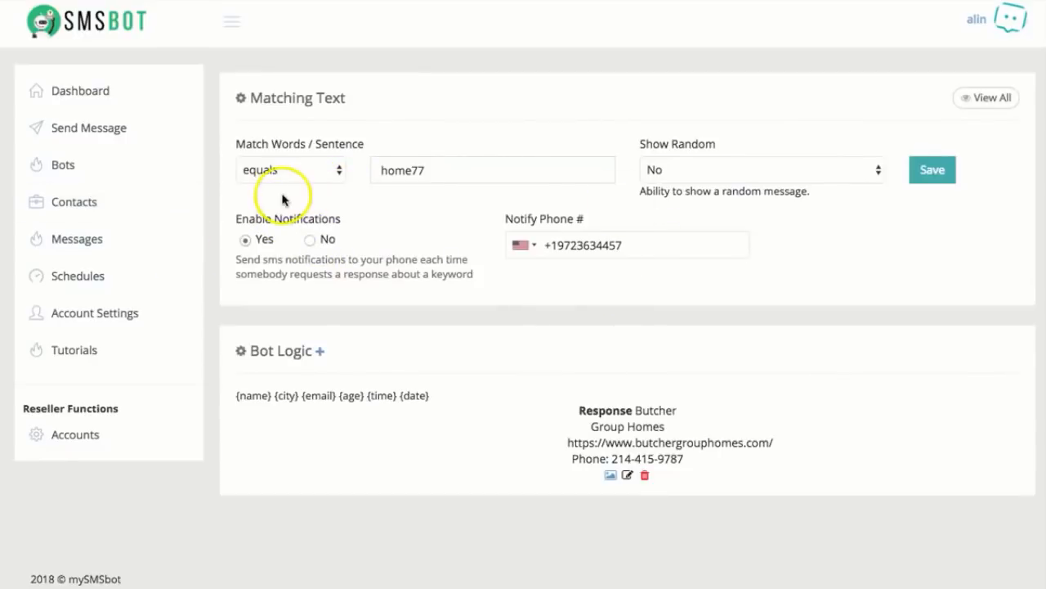
left_click(74, 201)
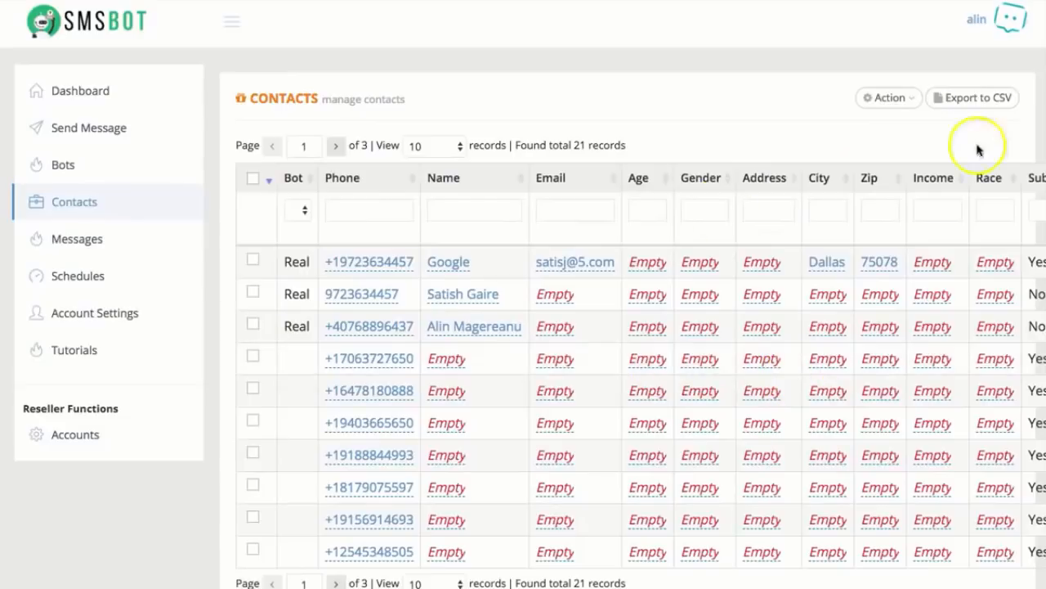
Step: Check the contacts Action menu, then view the Real bot's conversation with Satish Gaire
left_click(888, 98)
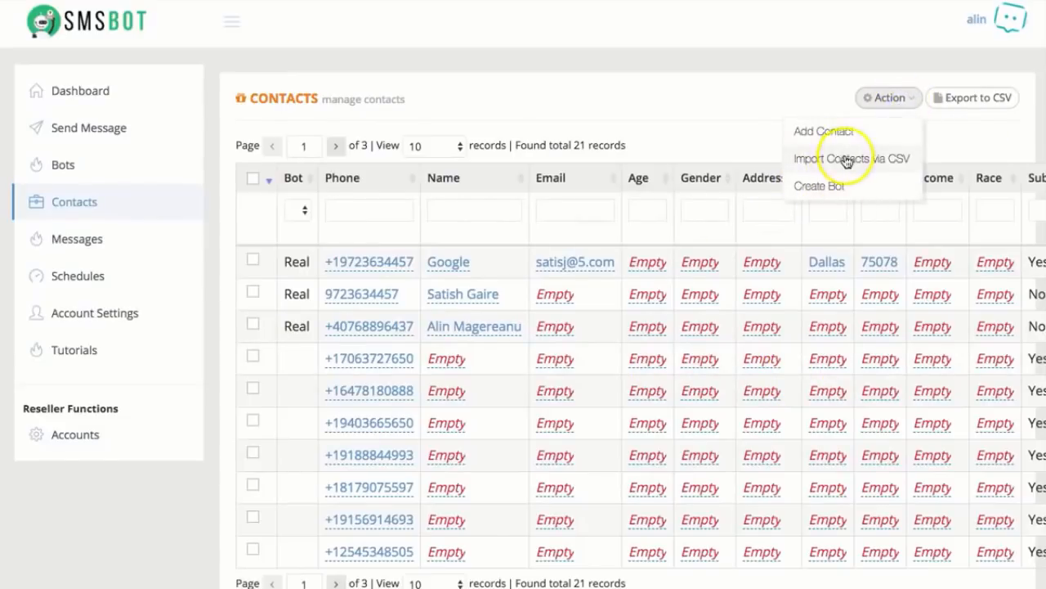
mouse_move(854, 127)
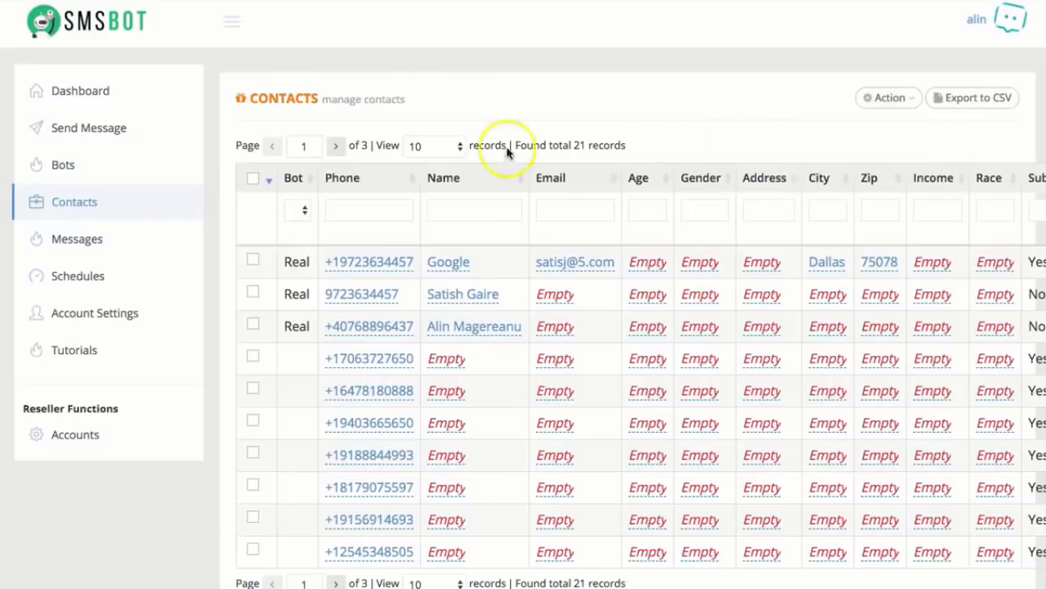
left_click(77, 239)
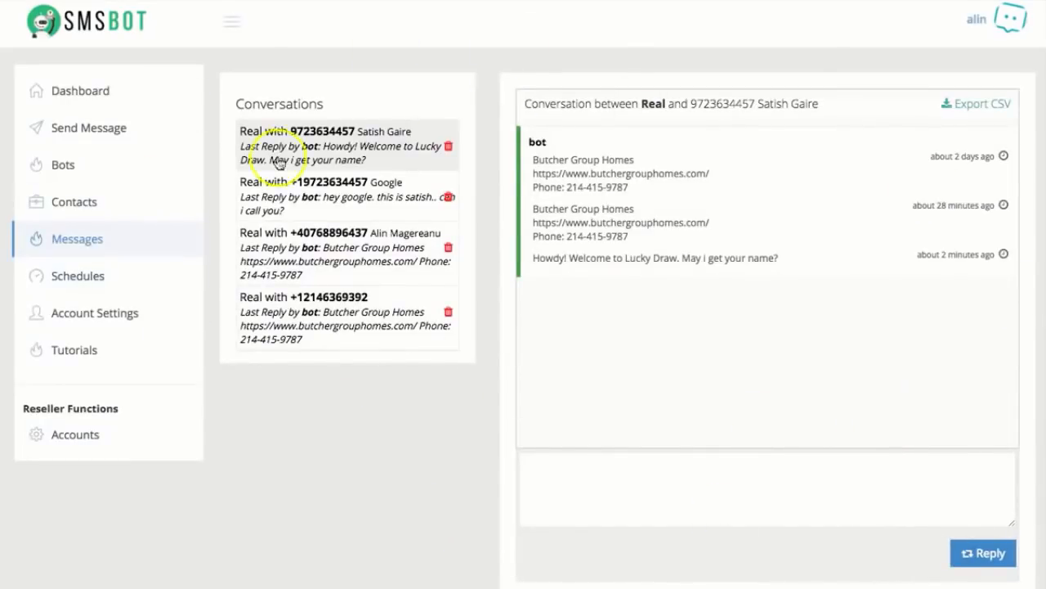
Step: Review the two sent schedules, then return to the dashboard showing 21 members and 1 bot
left_click(78, 276)
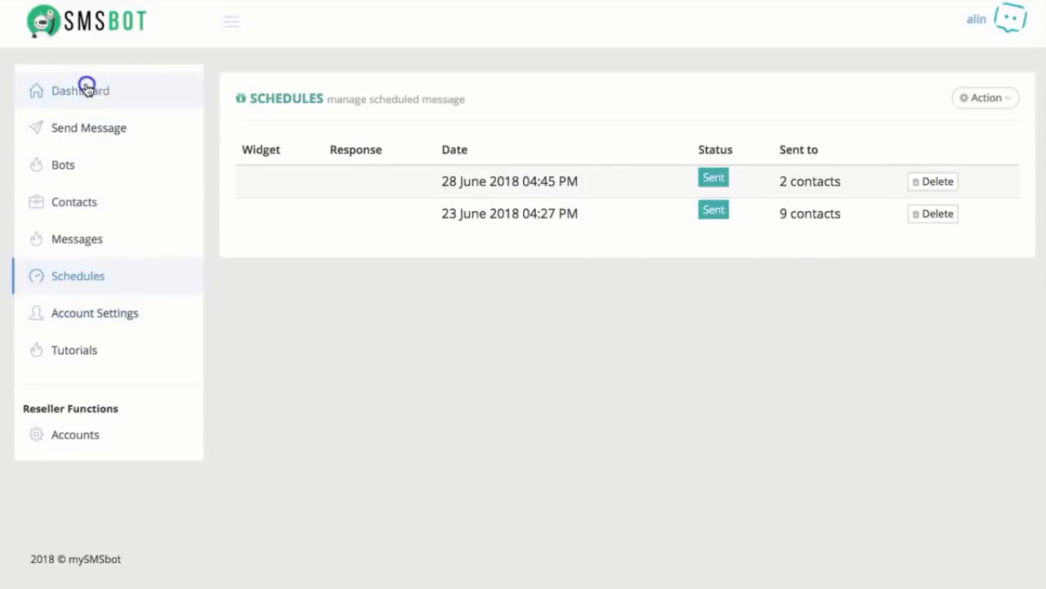
left_click(80, 90)
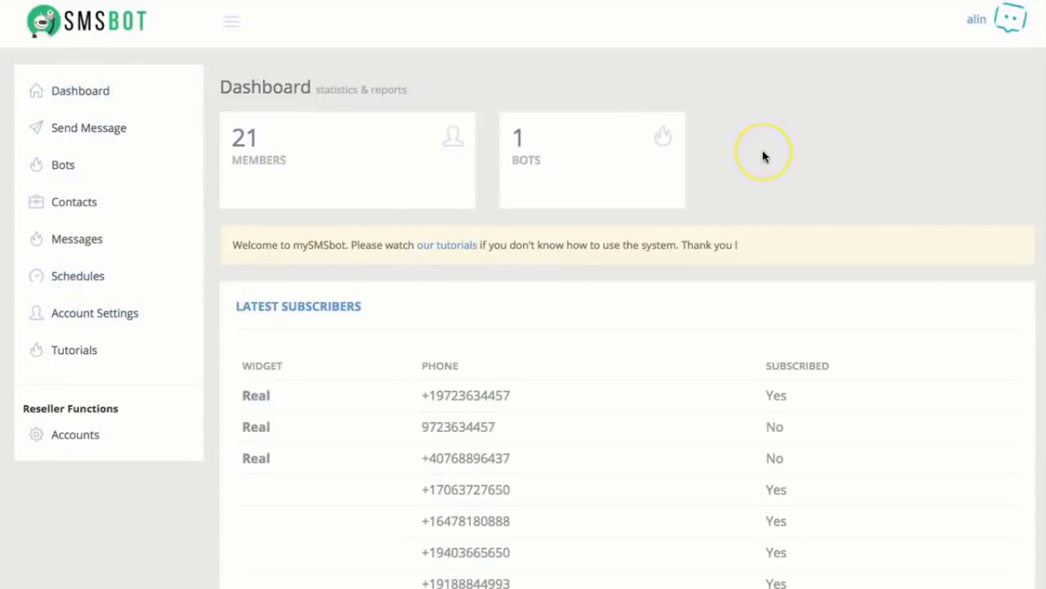
mouse_move(764, 156)
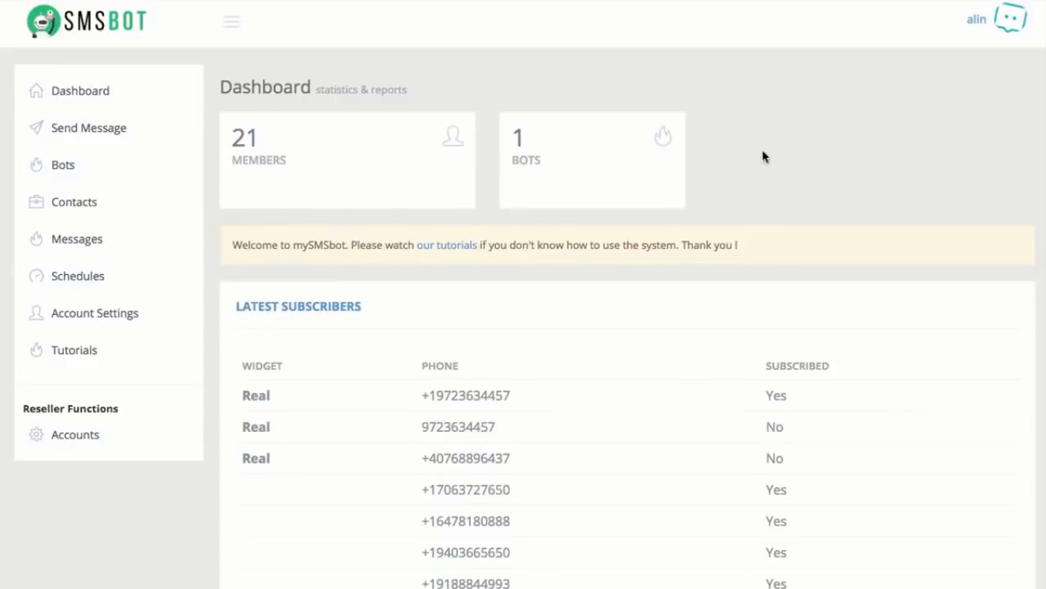